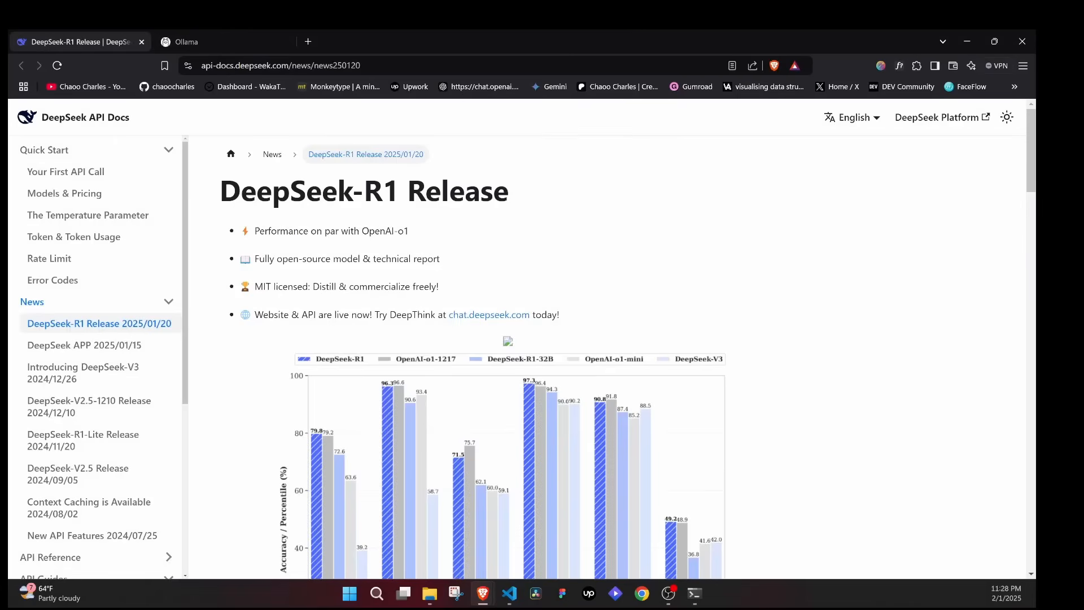
Step: Highlight 'on par with OpenAI-o1' in the DeepSeek-R1 announcement and switch to the Ollama tab
double_click(292, 258)
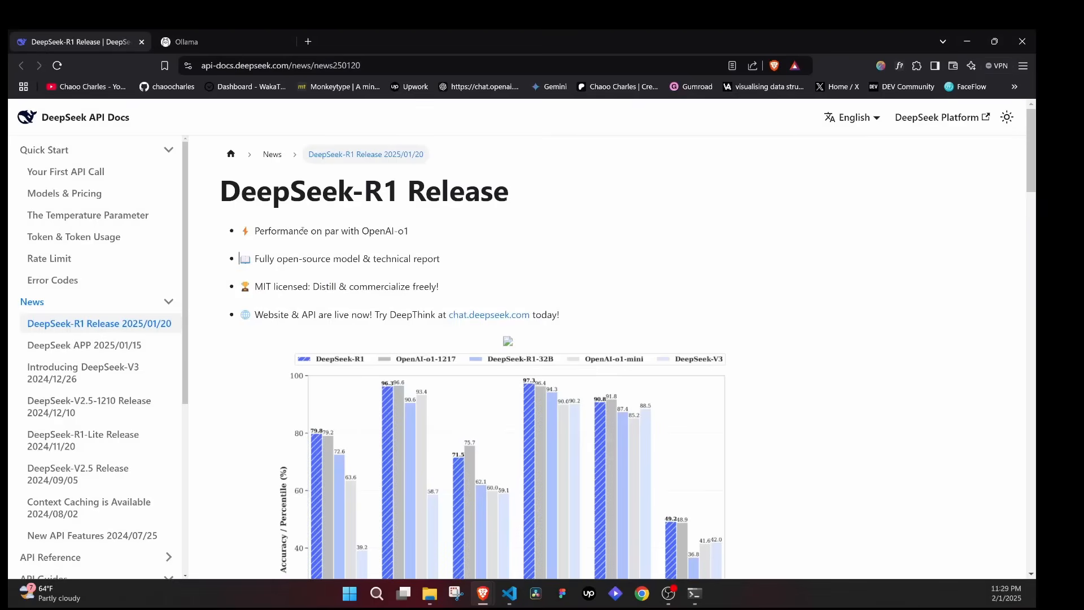
left_click_drag(310, 230, 408, 230)
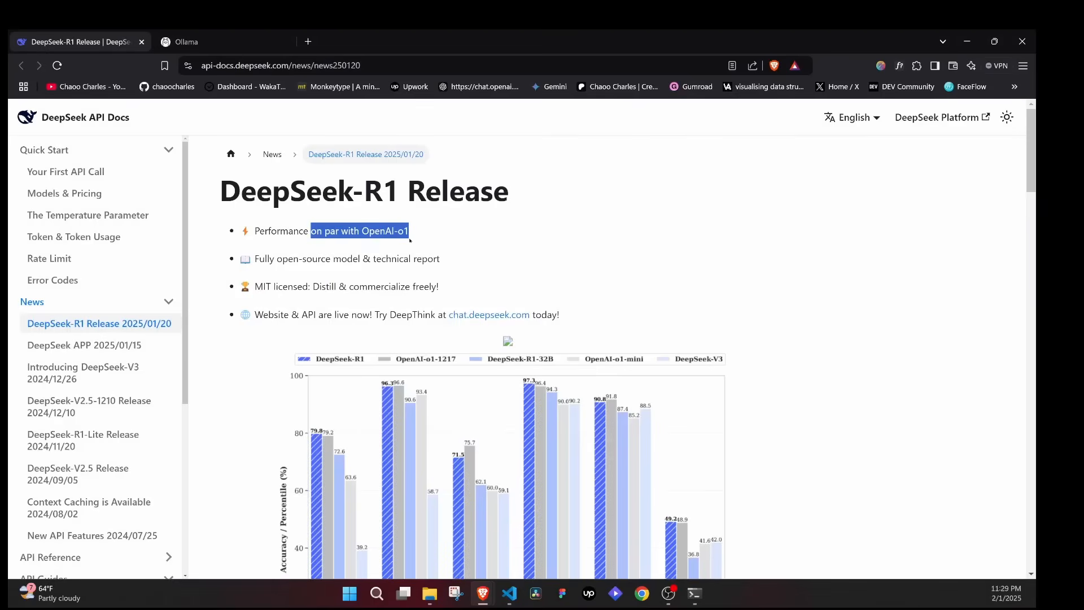
left_click(427, 234)
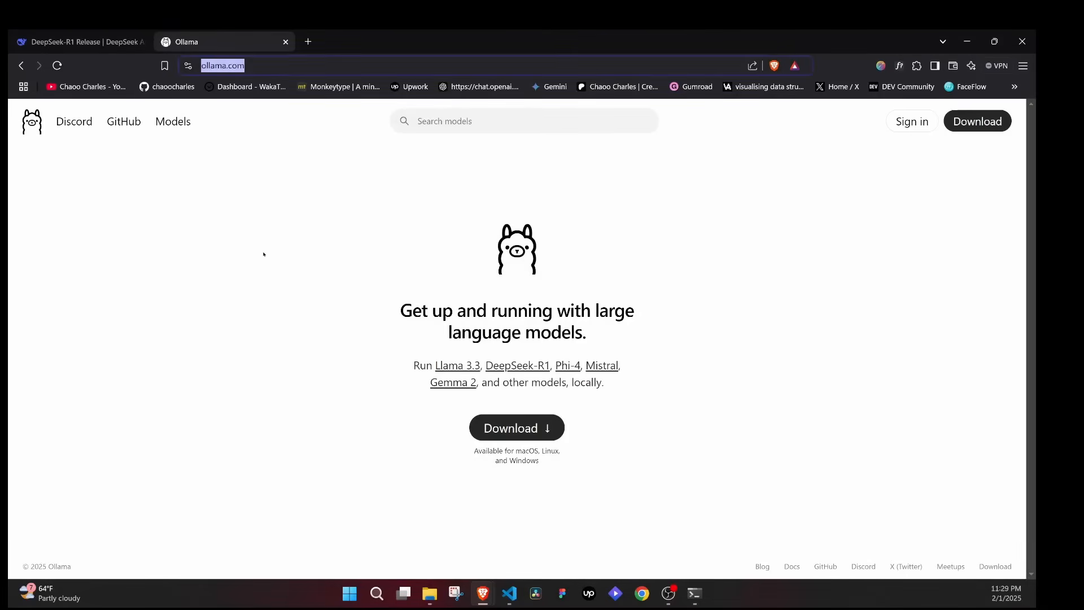
Step: Open Ollama's Windows download page and show the suggested models, with deepseek-r1 first
left_click(515, 427)
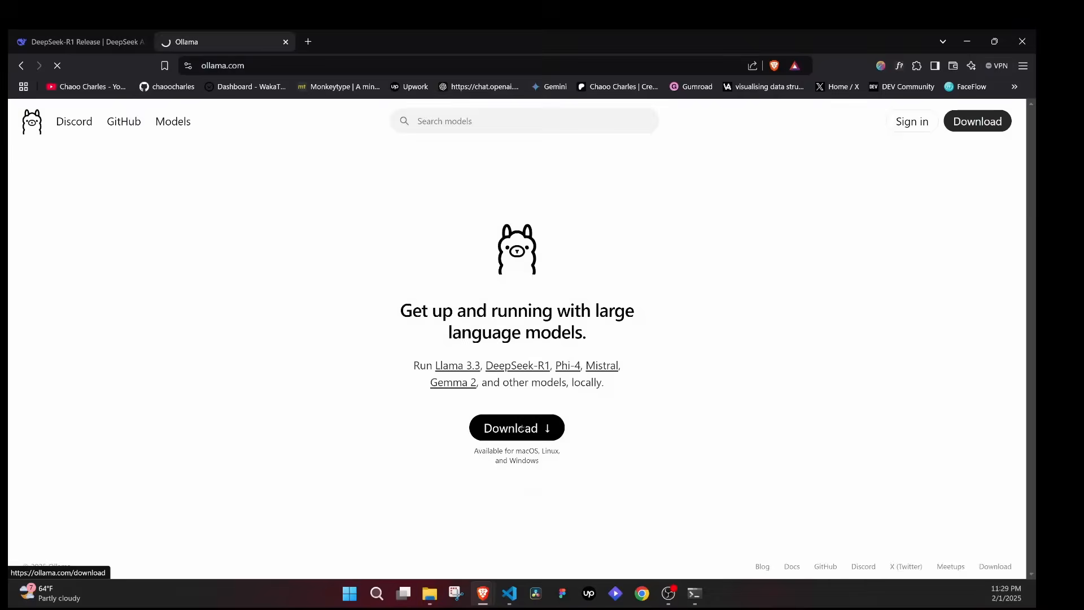
left_click(516, 427)
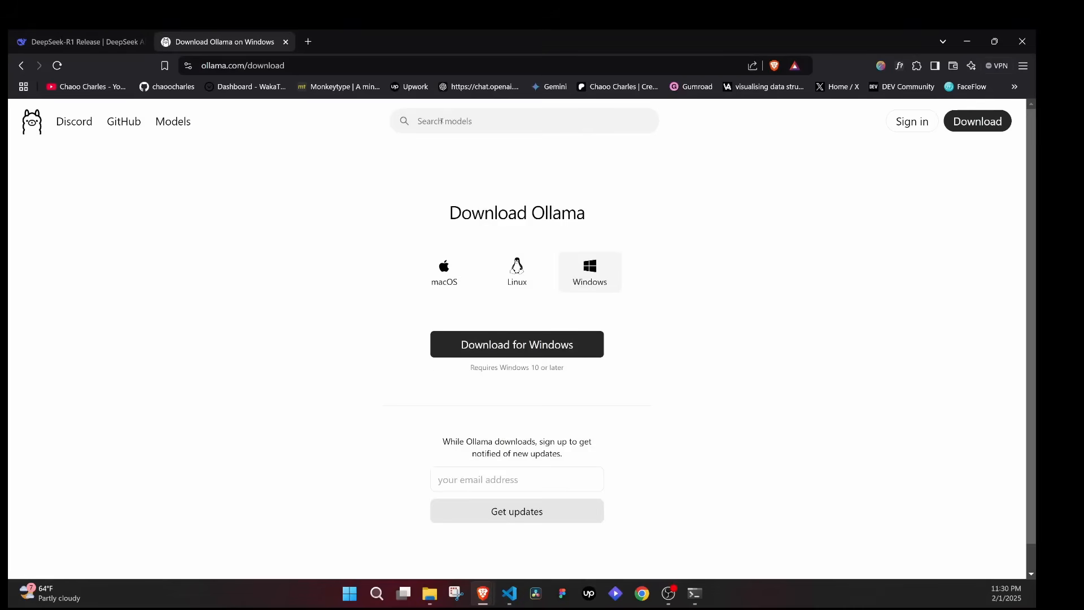
left_click(516, 120)
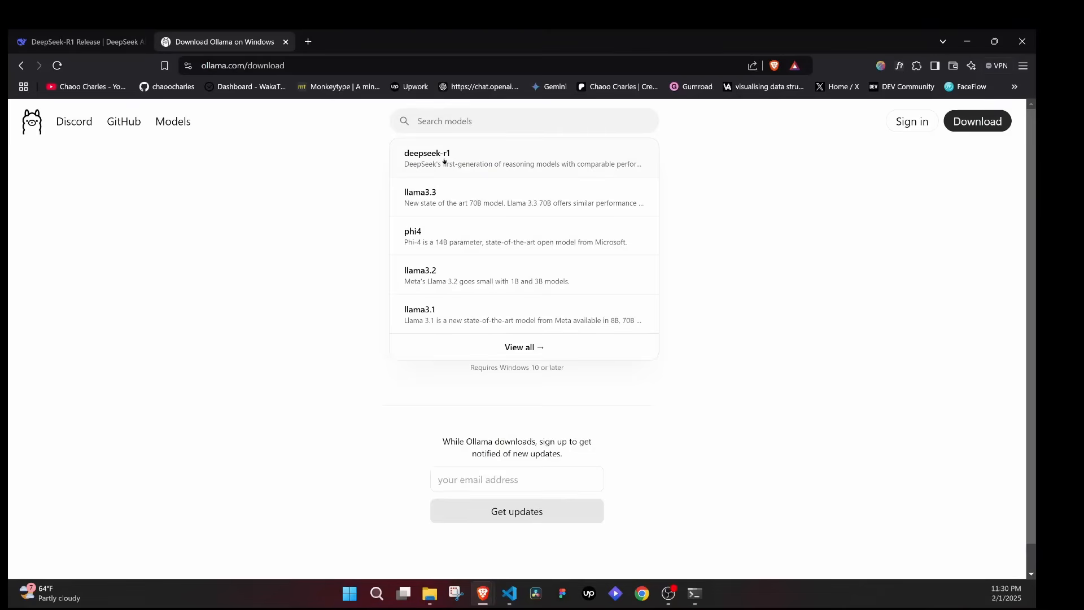
mouse_move(453, 163)
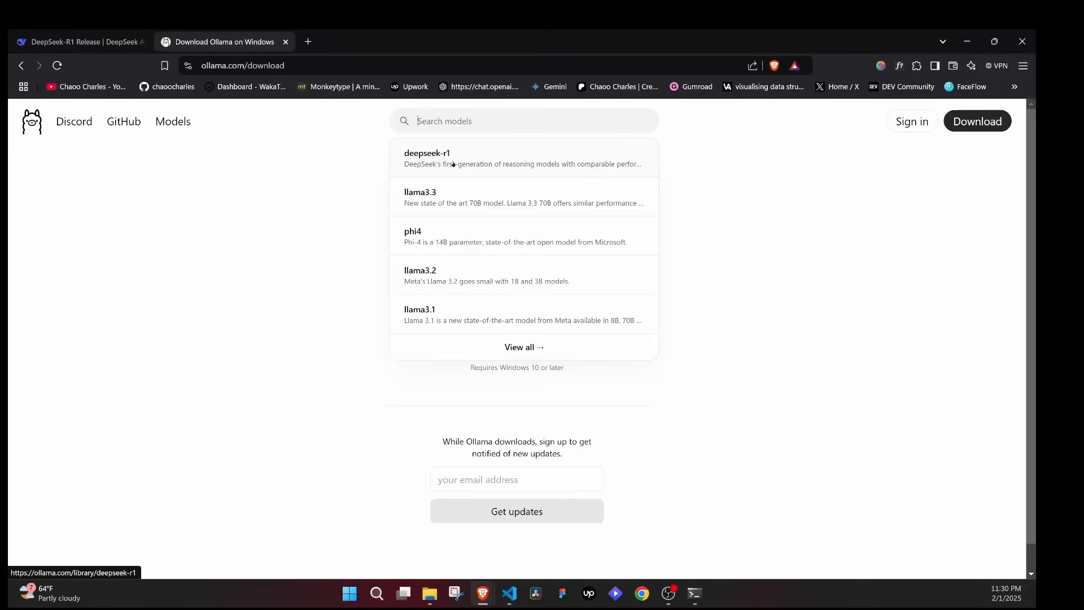
Step: Open the deepseek-r1 model page from the search suggestions
left_click(427, 157)
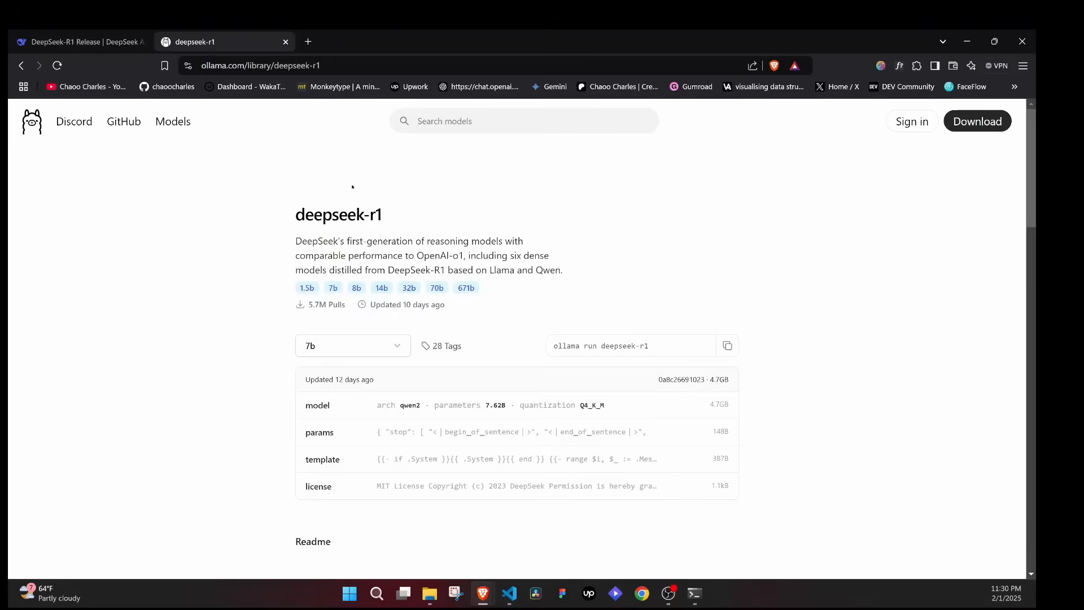
mouse_move(447, 345)
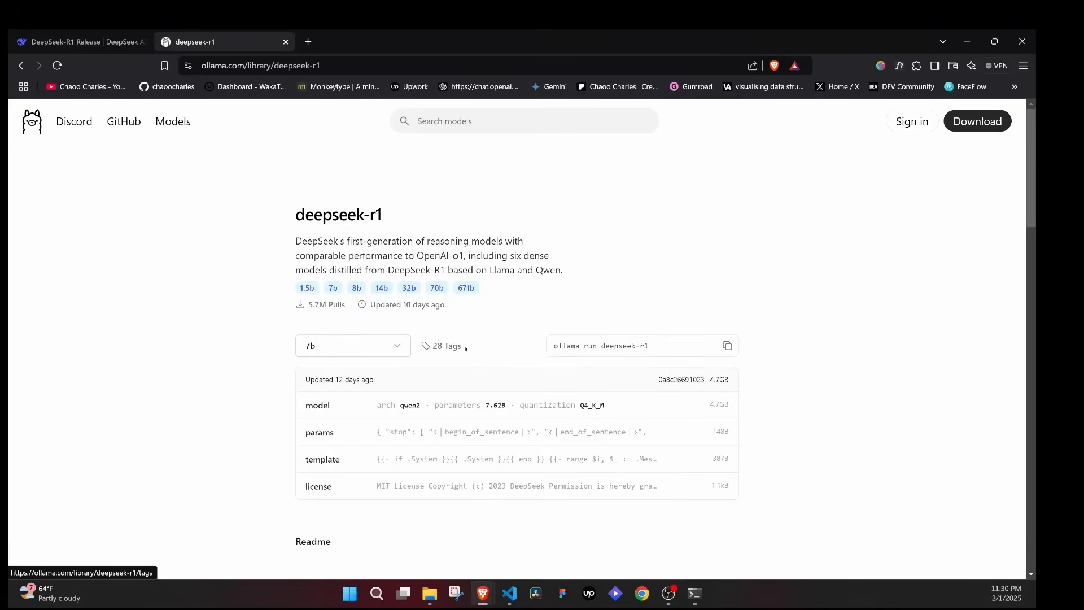
mouse_move(289, 250)
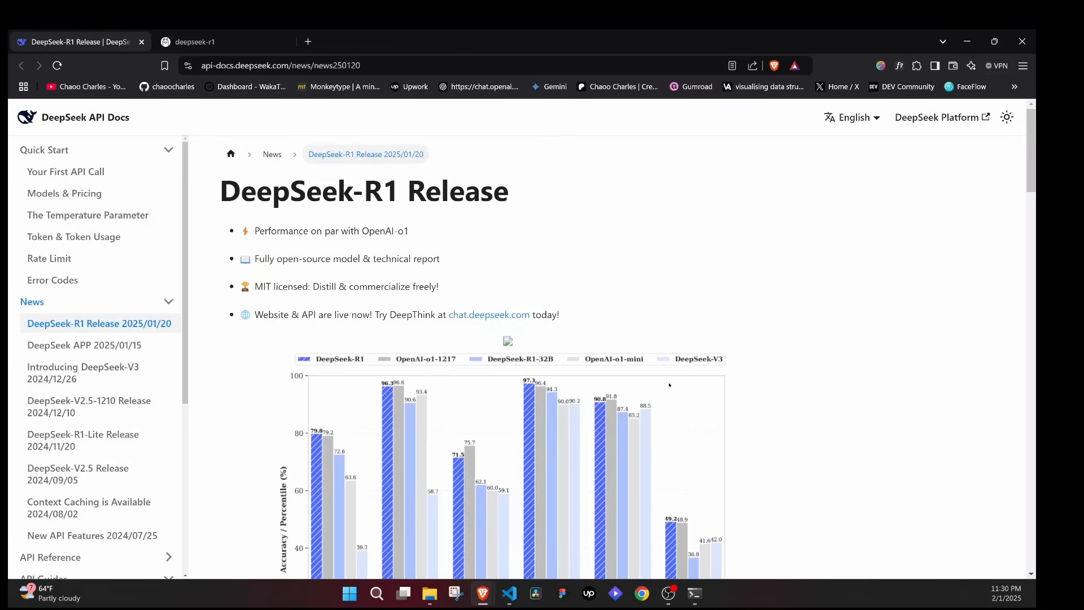
Step: Scroll the release notes to the distilled models section, then return to the deepseek-r1 page
scroll("down", 3)
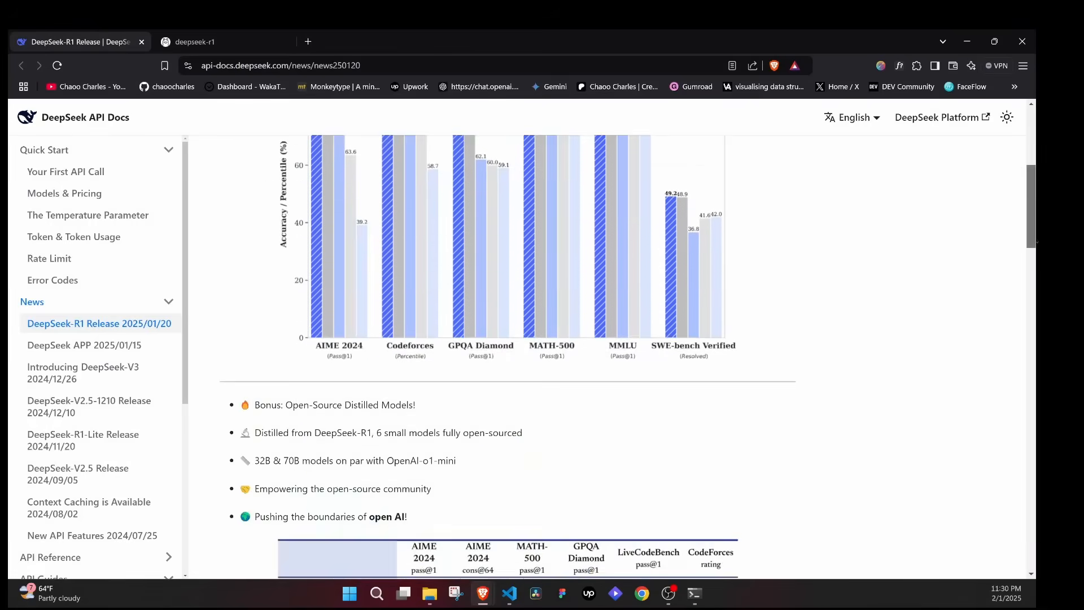
scroll("down", 3)
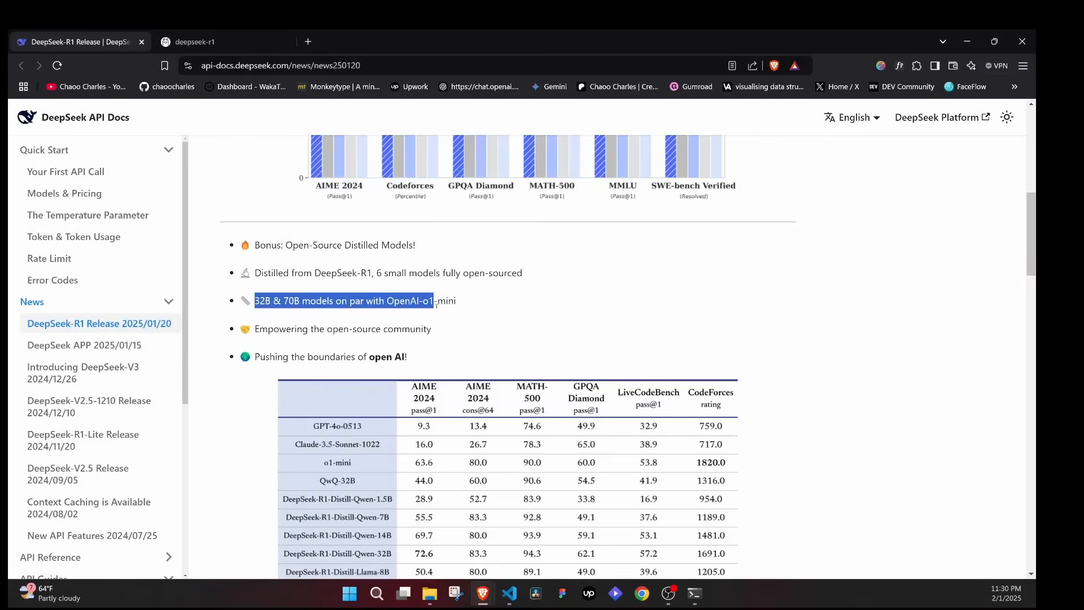
left_click(192, 41)
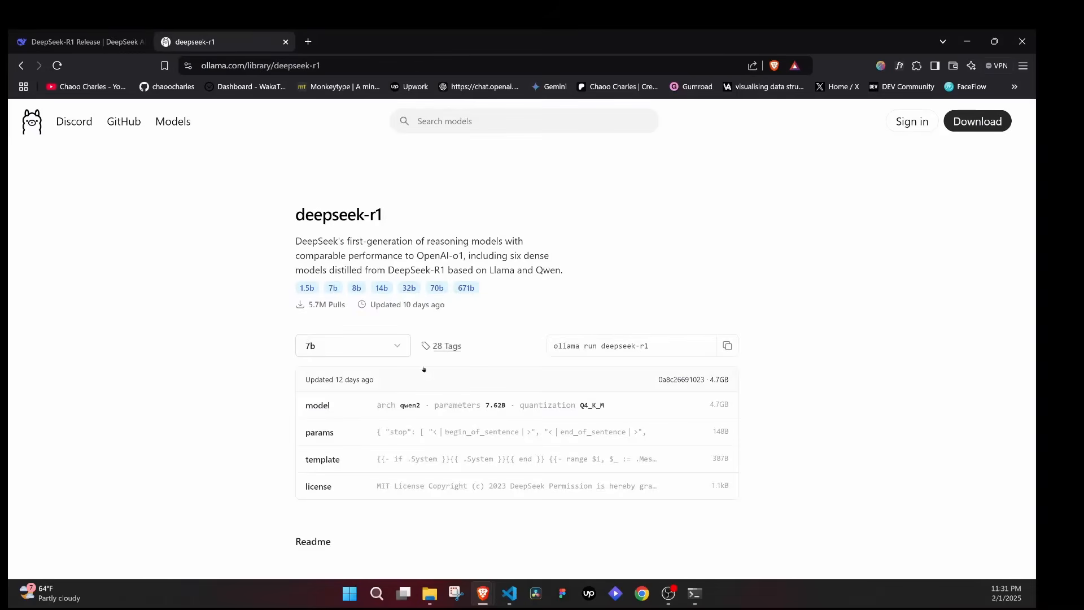
Step: Choose the 1.5b size of deepseek-r1, copy its run command, and start a Windows search
left_click(352, 346)
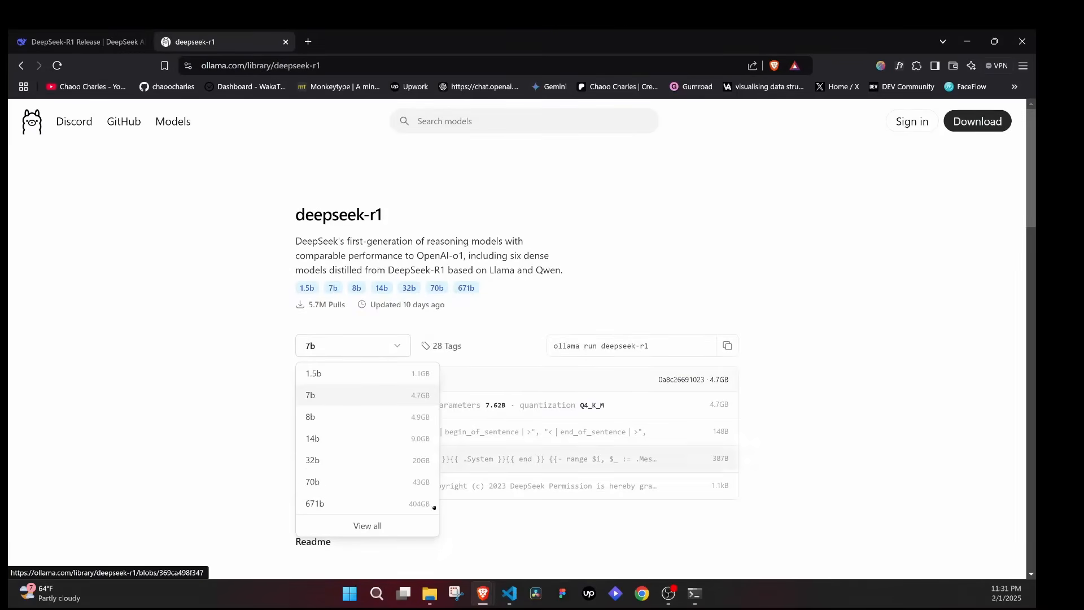
mouse_move(474, 472)
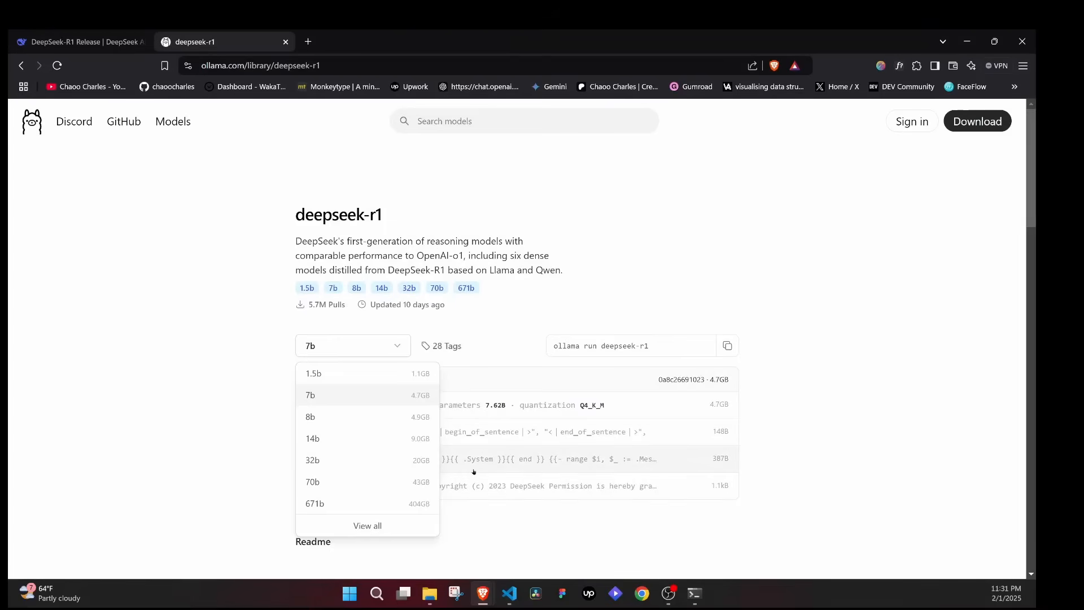
mouse_move(447, 471)
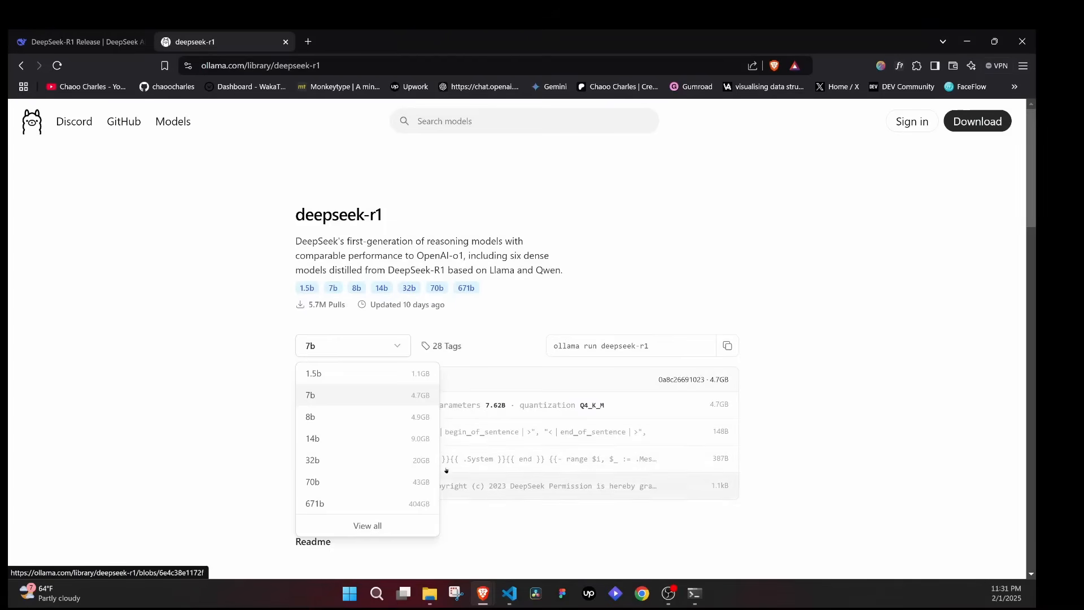
mouse_move(312, 482)
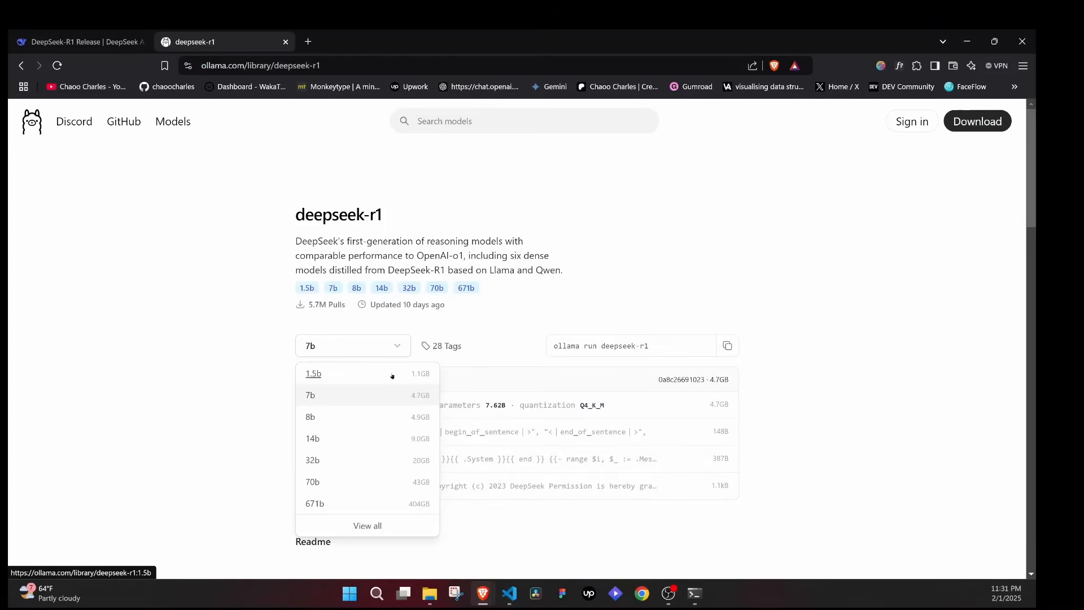
mouse_move(422, 373)
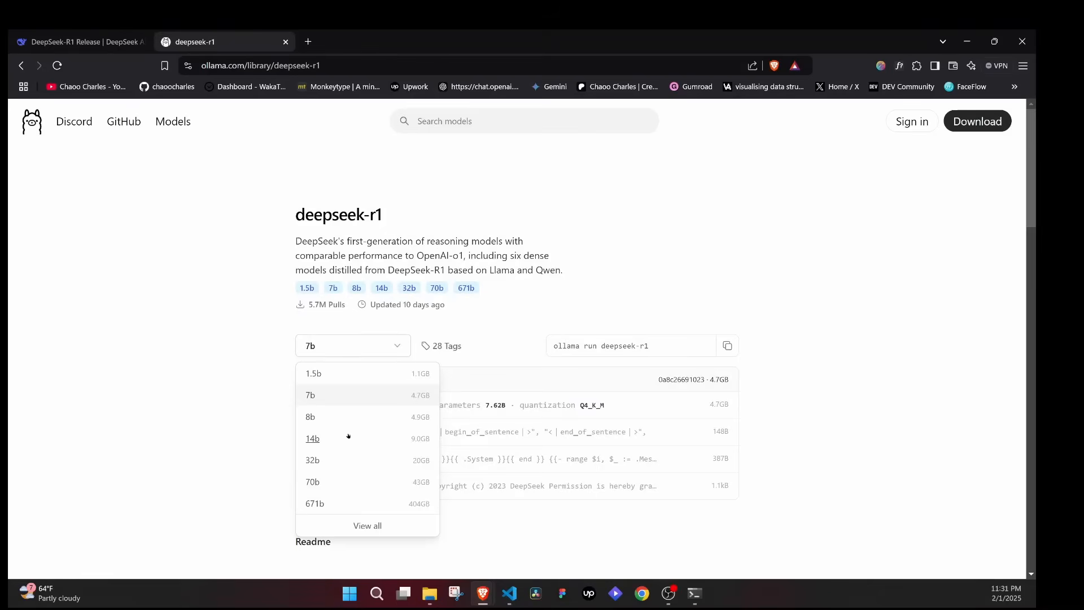
mouse_move(312, 460)
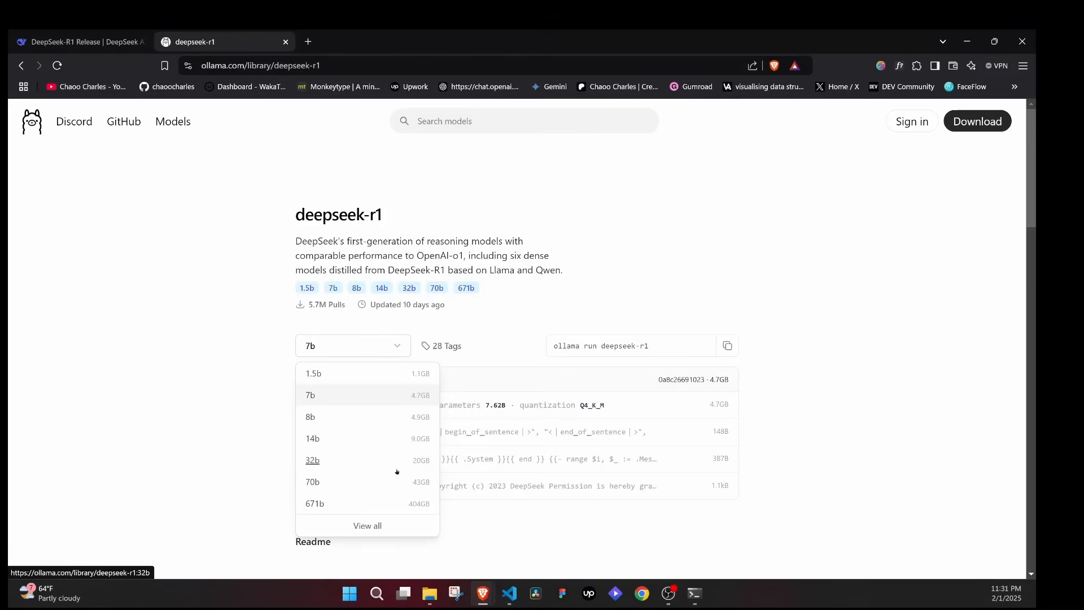
mouse_move(369, 470)
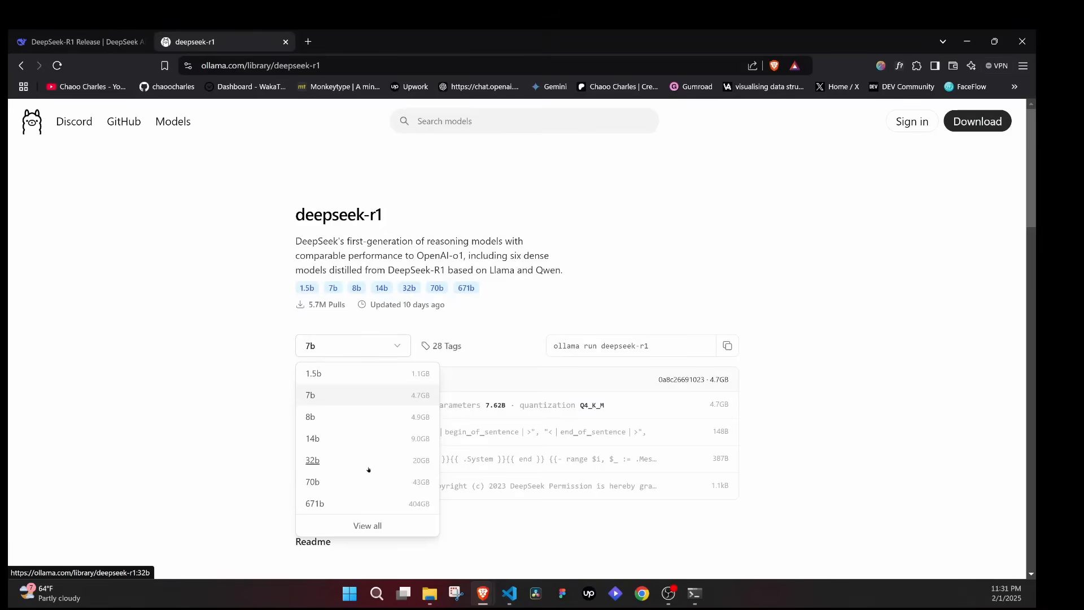
mouse_move(325, 471)
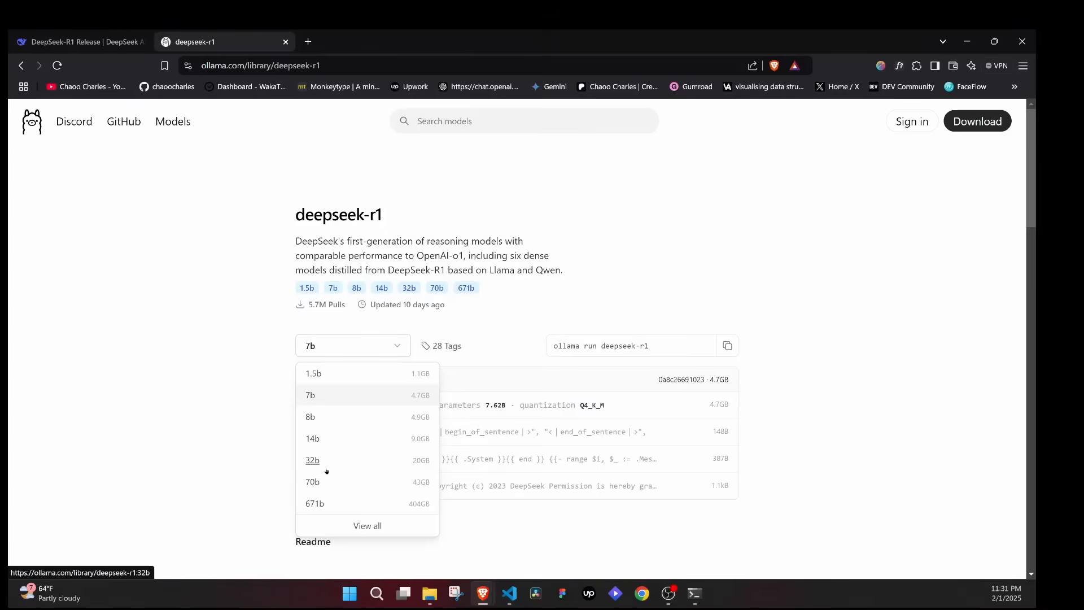
mouse_move(314, 373)
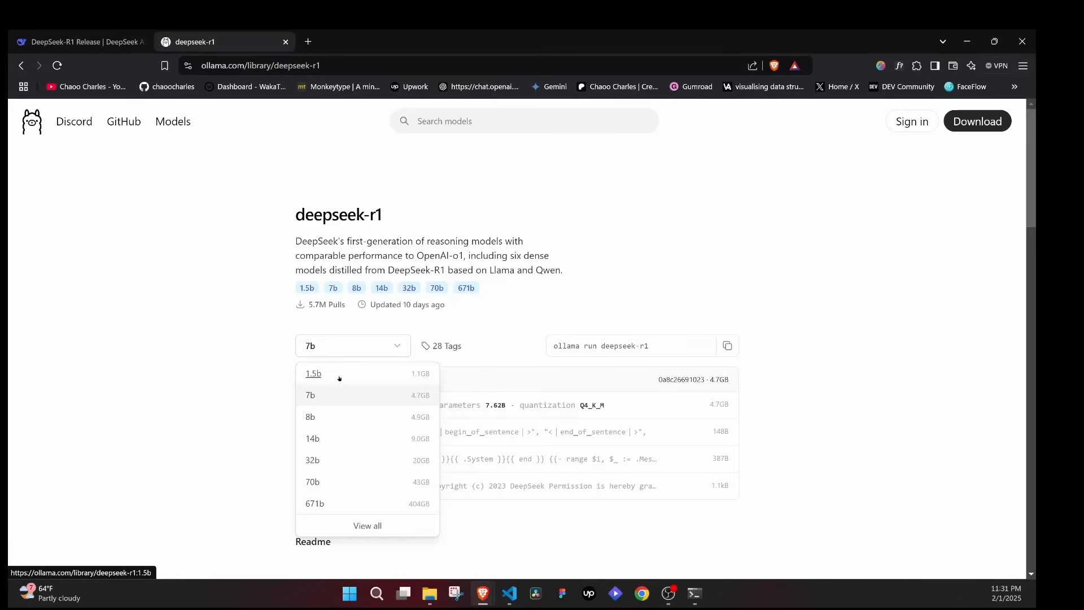
left_click(313, 373)
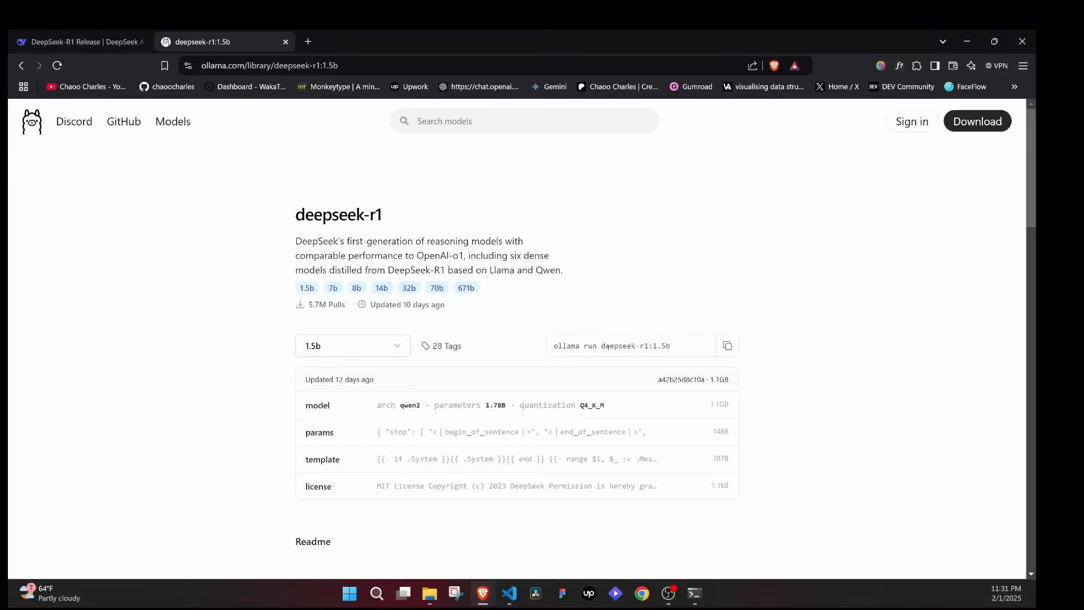
left_click(726, 345)
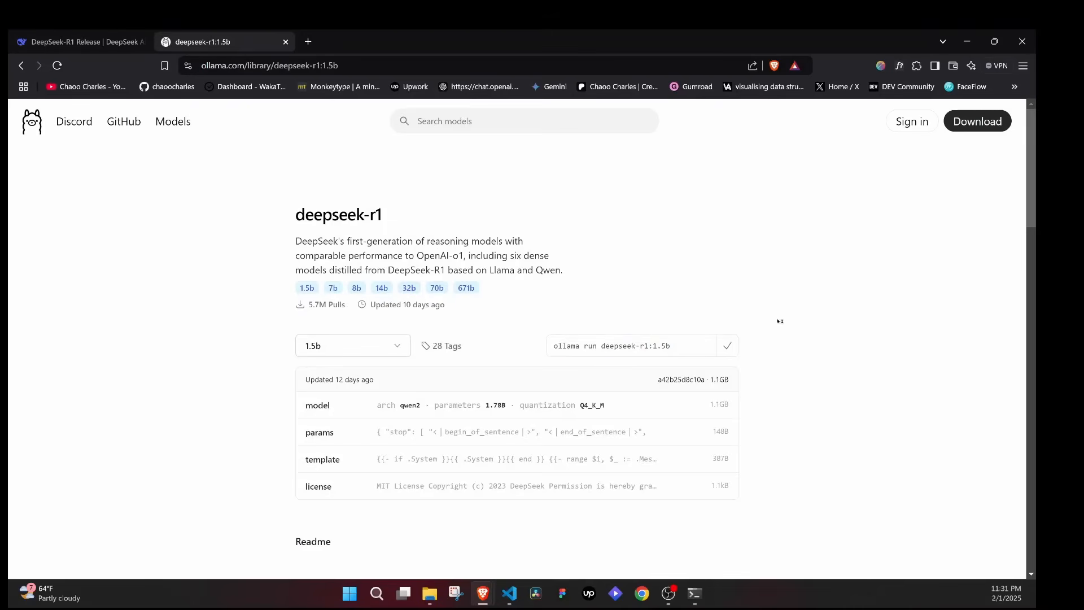
left_click(376, 593)
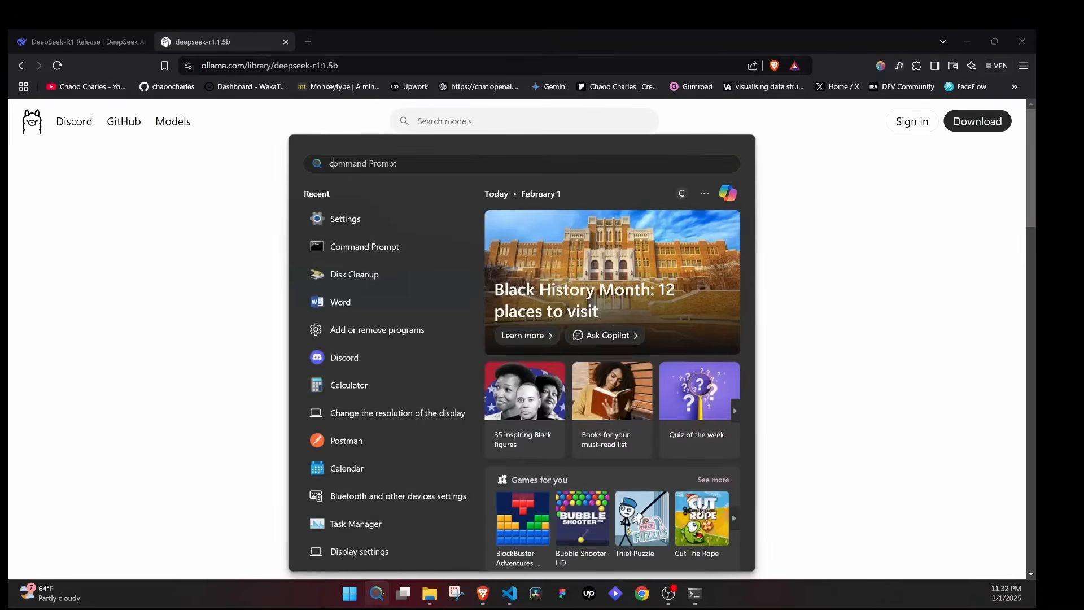
Step: Launch Command Prompt from a 'cmd' search and enter 'ollama run deepseek-r1:1.5b'
type("cmd")
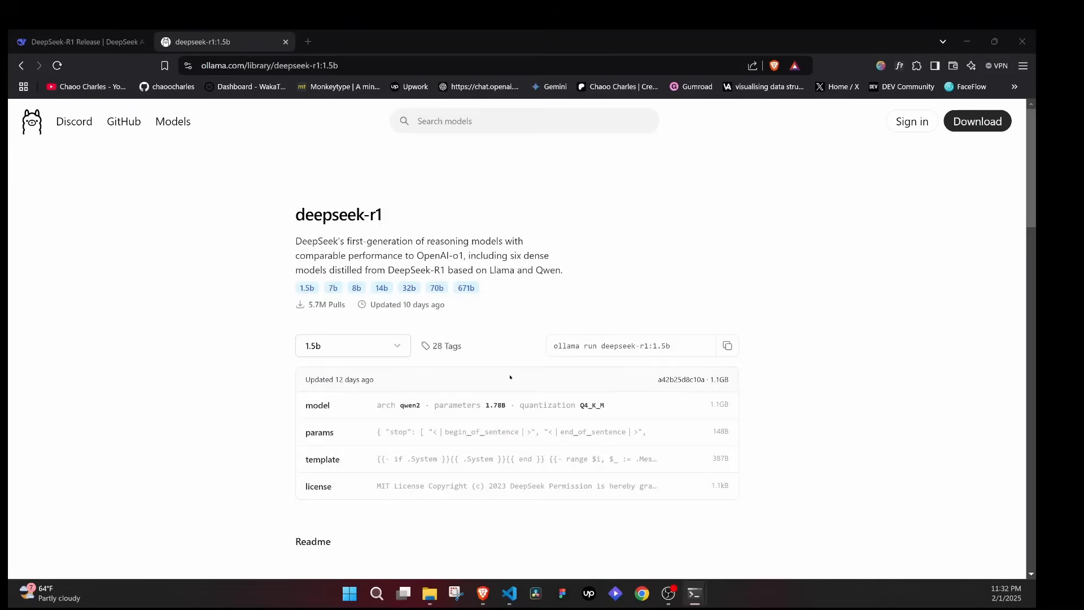
left_click(692, 593)
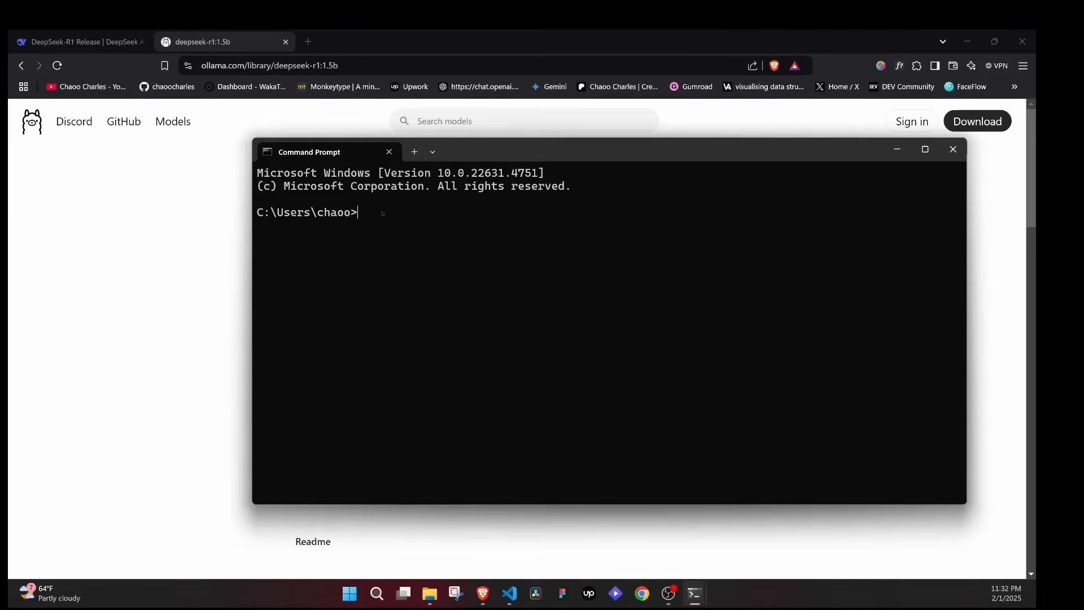
type("ollama run deepseek-r1:1.5b")
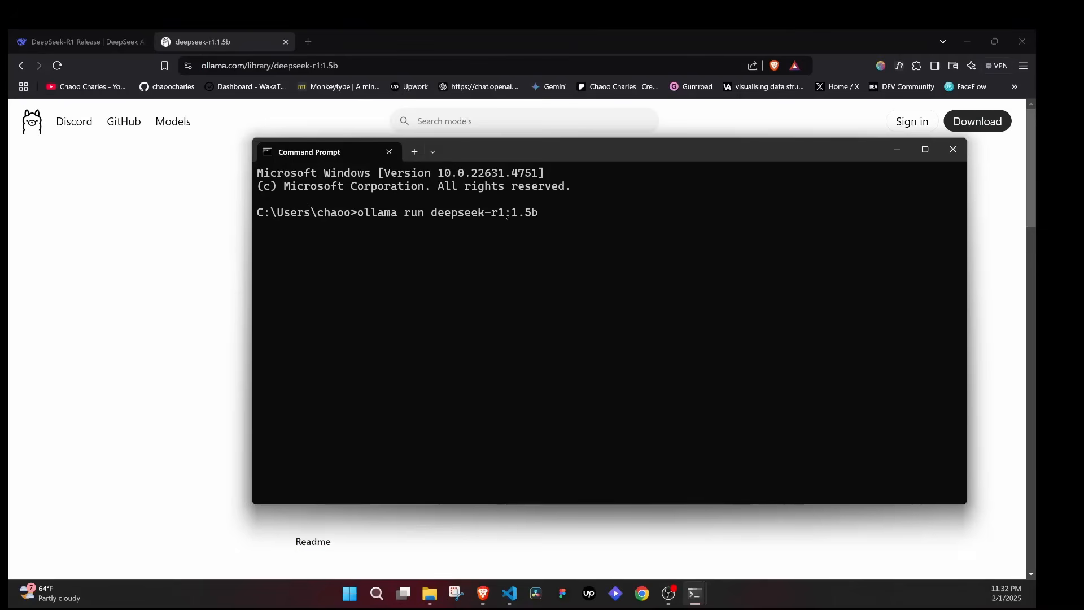
Step: Run deepseek-r1:1.5b and ask 'who are you', getting its DeepSeek-R1 introduction
key("Return")
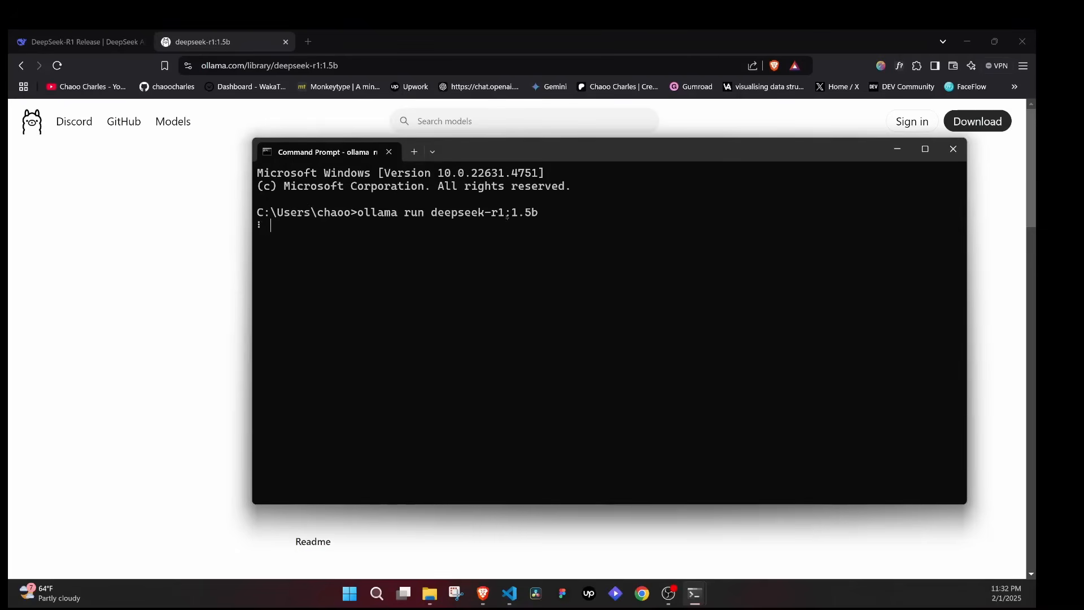
key("Return")
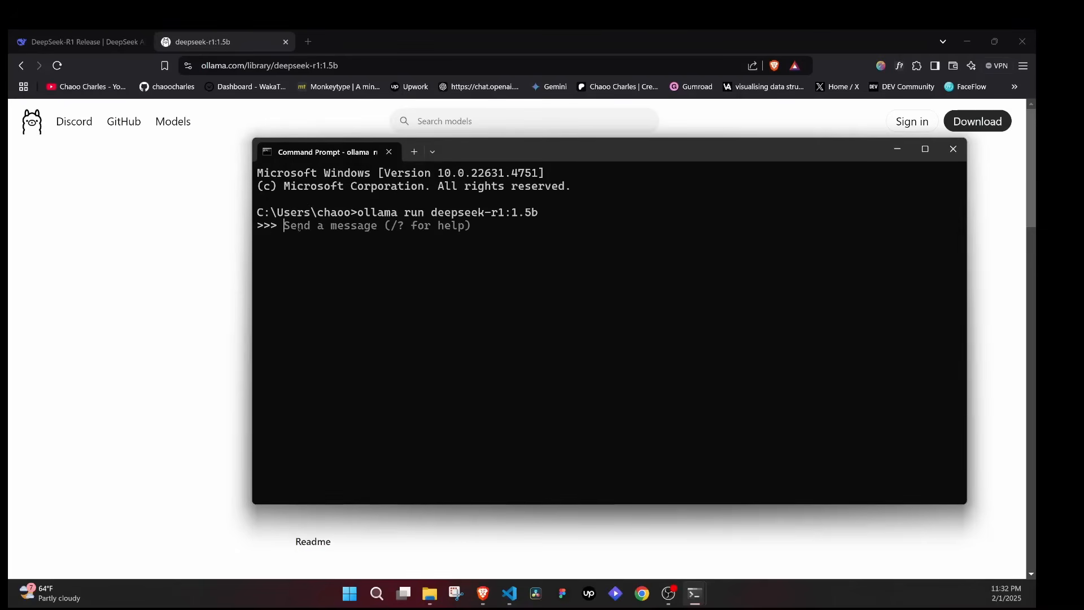
mouse_move(498, 225)
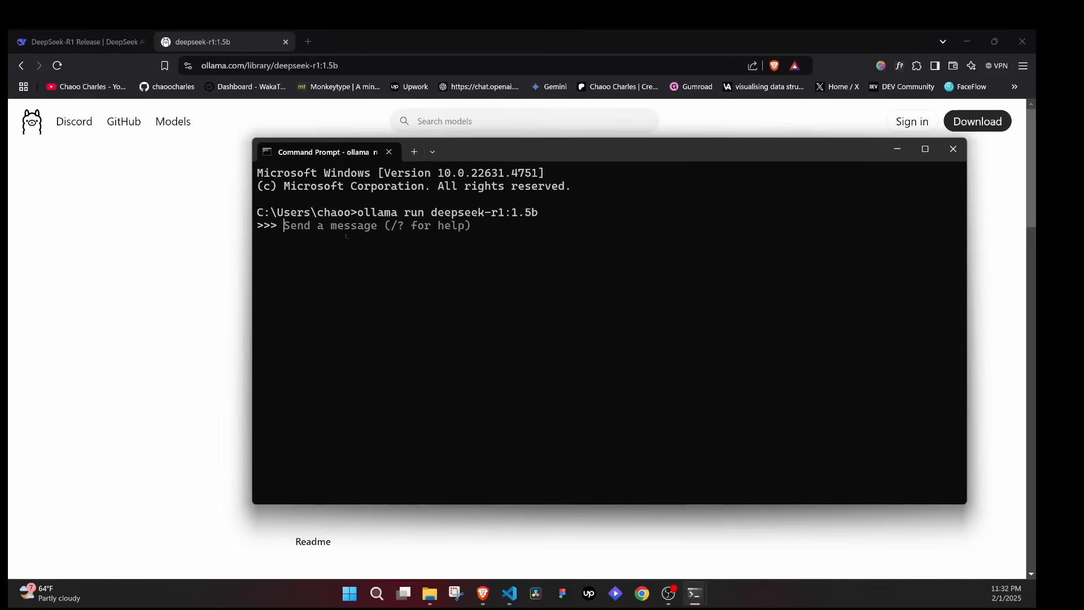
type("who are you")
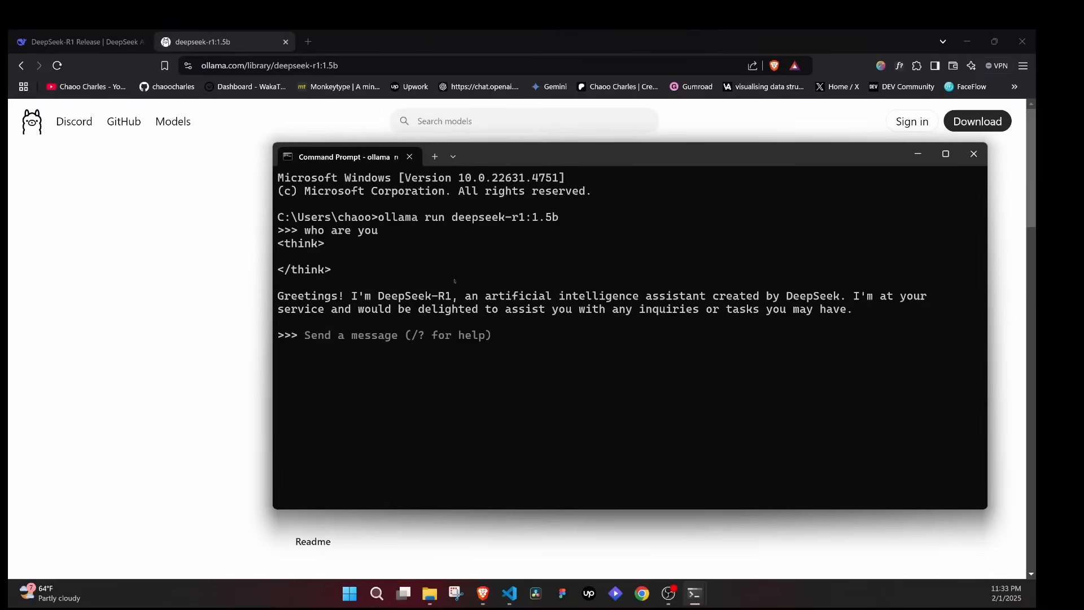
left_click(352, 345)
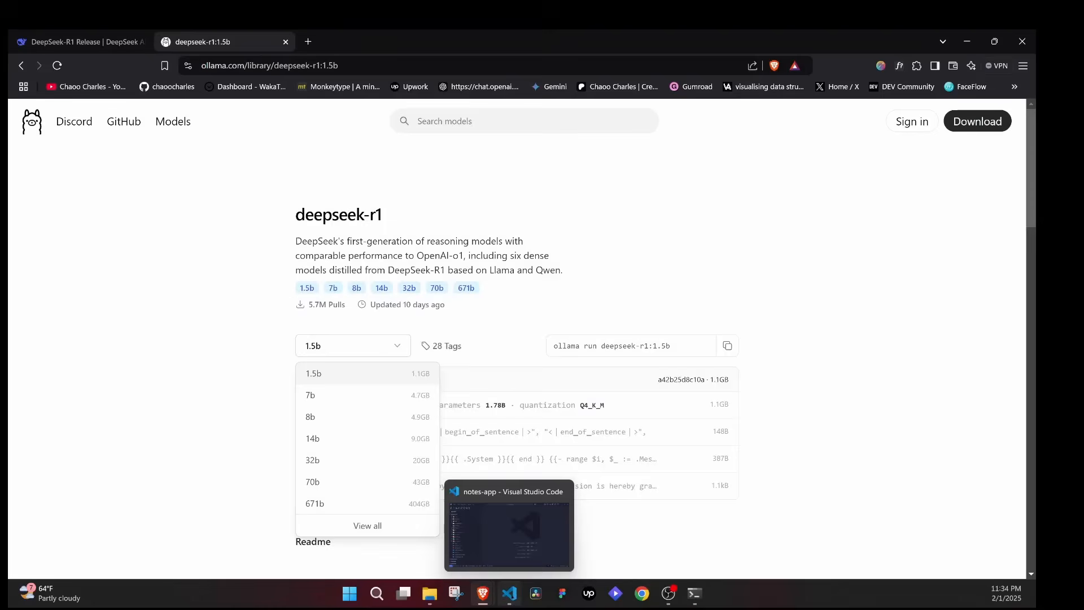
Step: Switch to the notes-app project and view the installed Continue extension's details
left_click(508, 526)
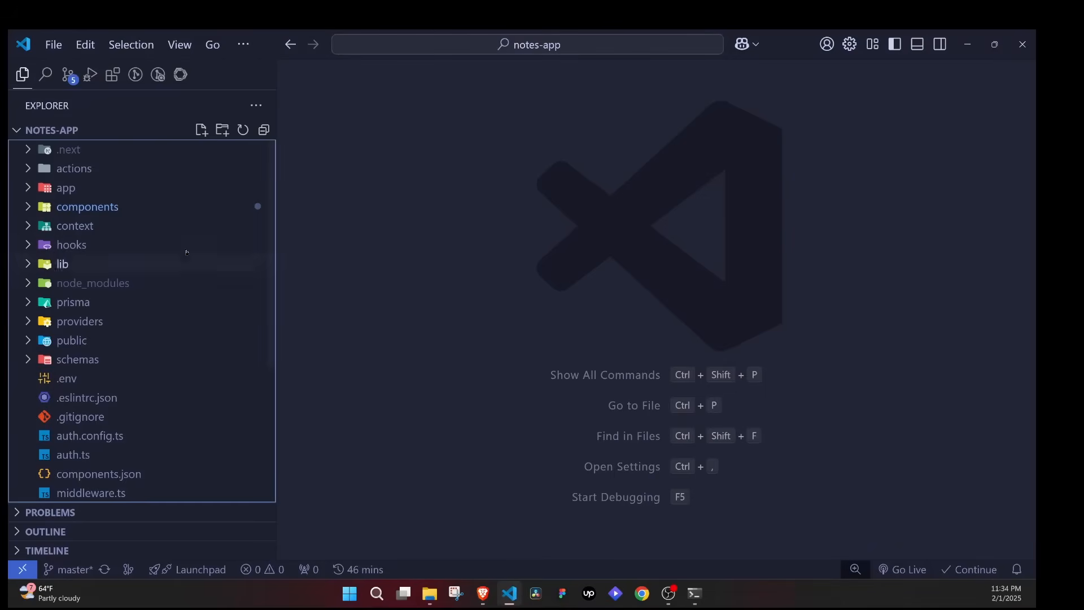
left_click(113, 74)
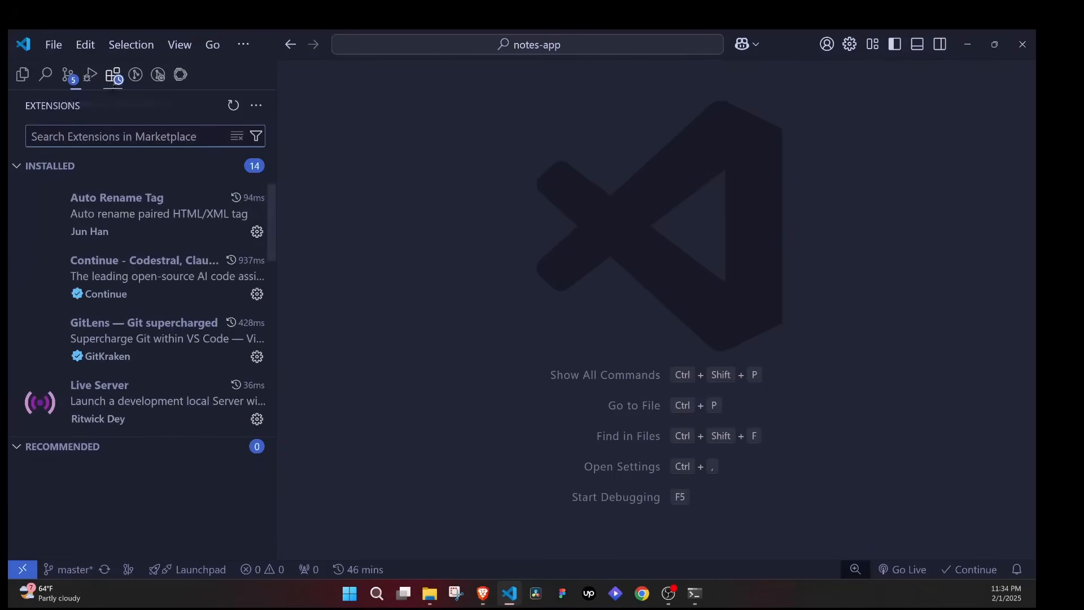
left_click(144, 277)
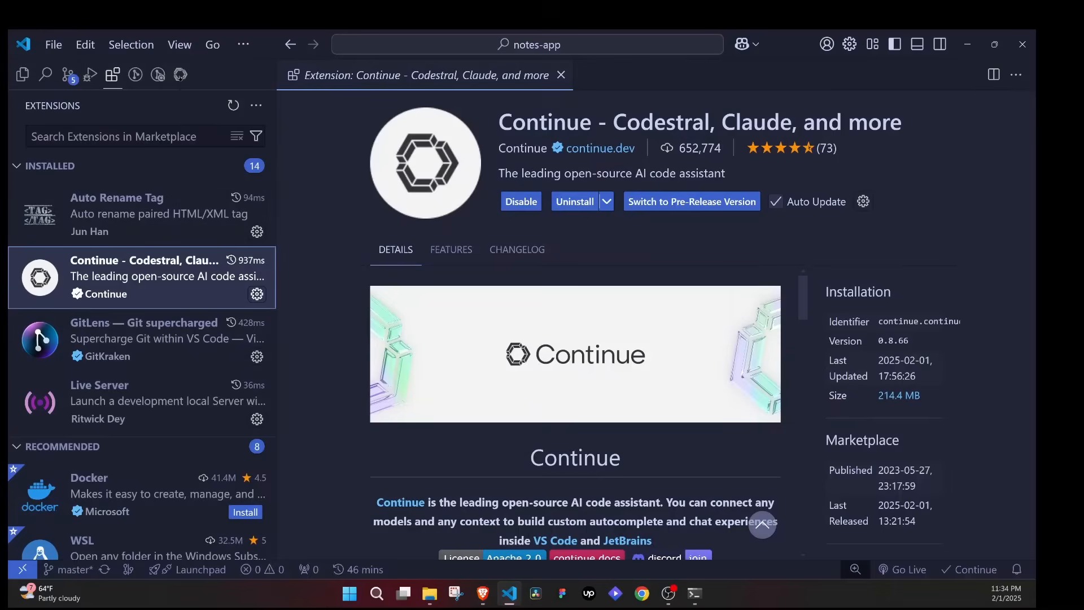
mouse_move(181, 74)
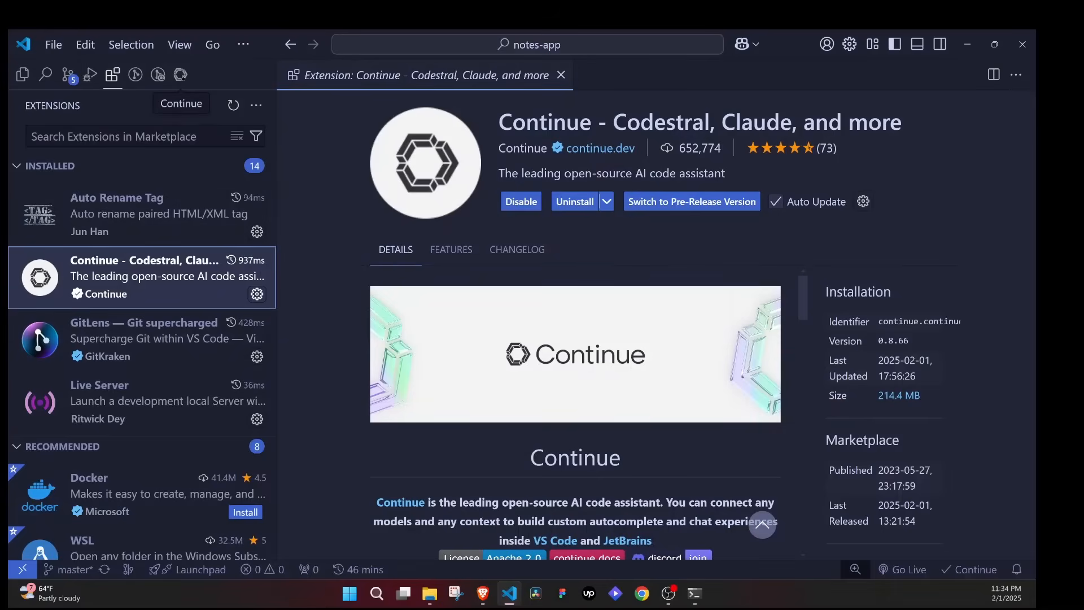
Step: Open the Continue panel and its config.json listing deepseek-r1:1.5b via ollama
left_click(181, 75)
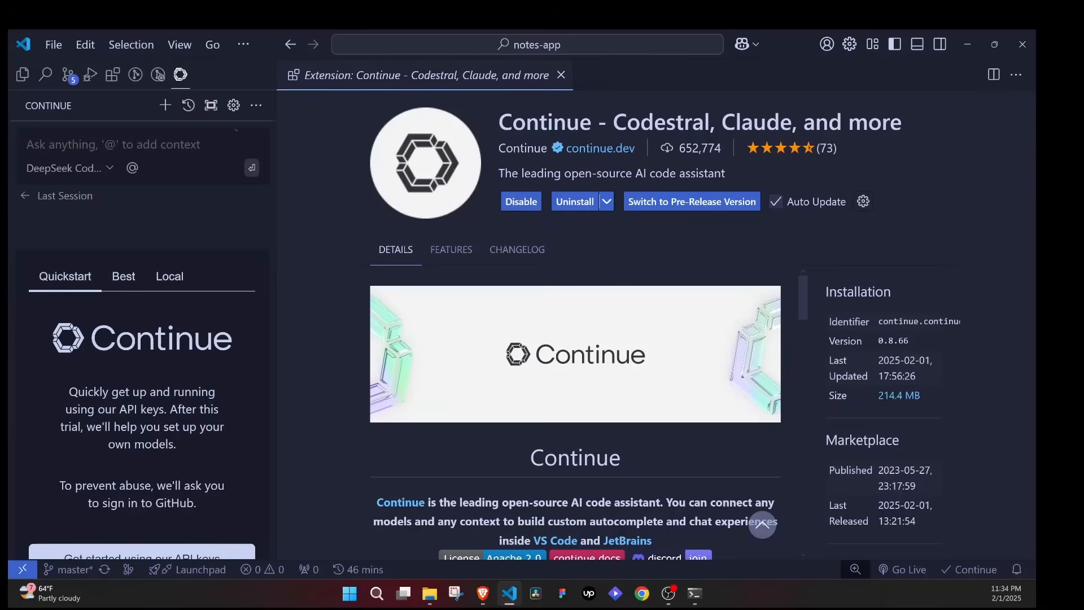
mouse_move(233, 105)
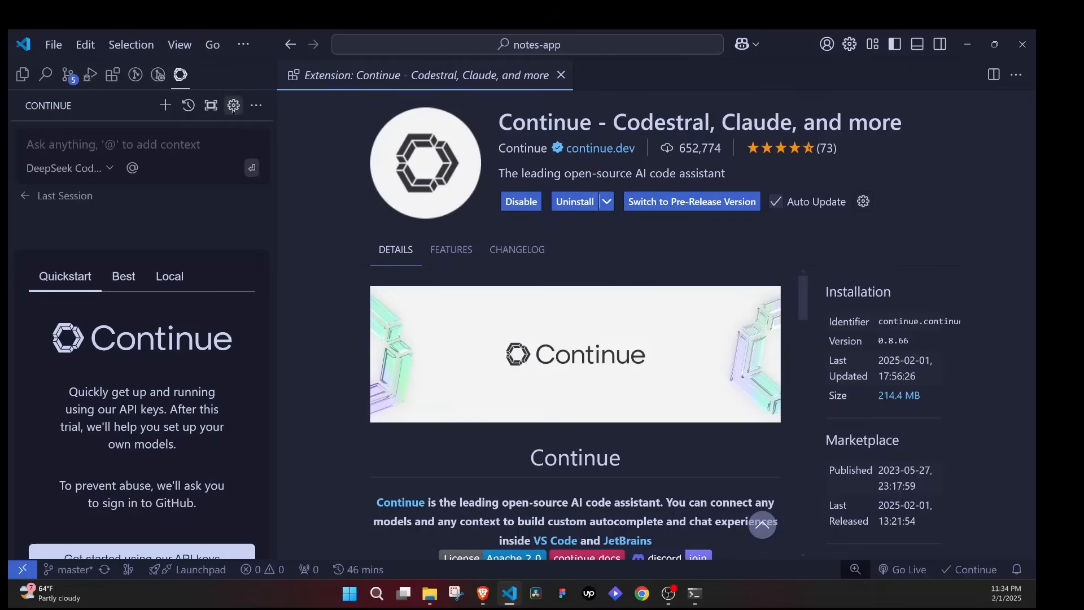
left_click(233, 105)
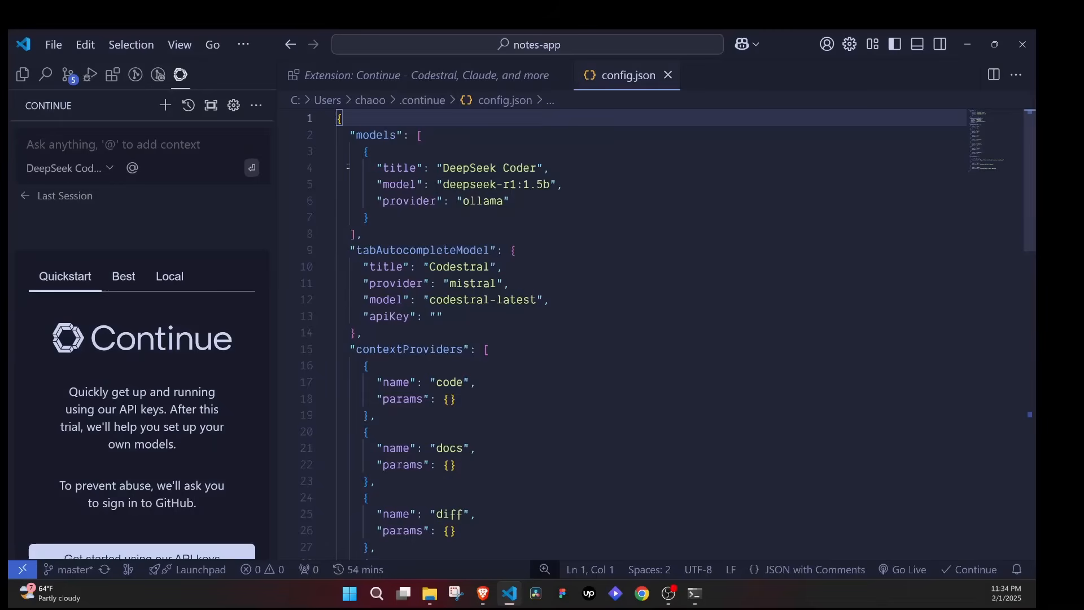
Step: Title the config.json model entry 'DeepSeek 1.5b', then bring Command Prompt back into view
left_click(419, 134)
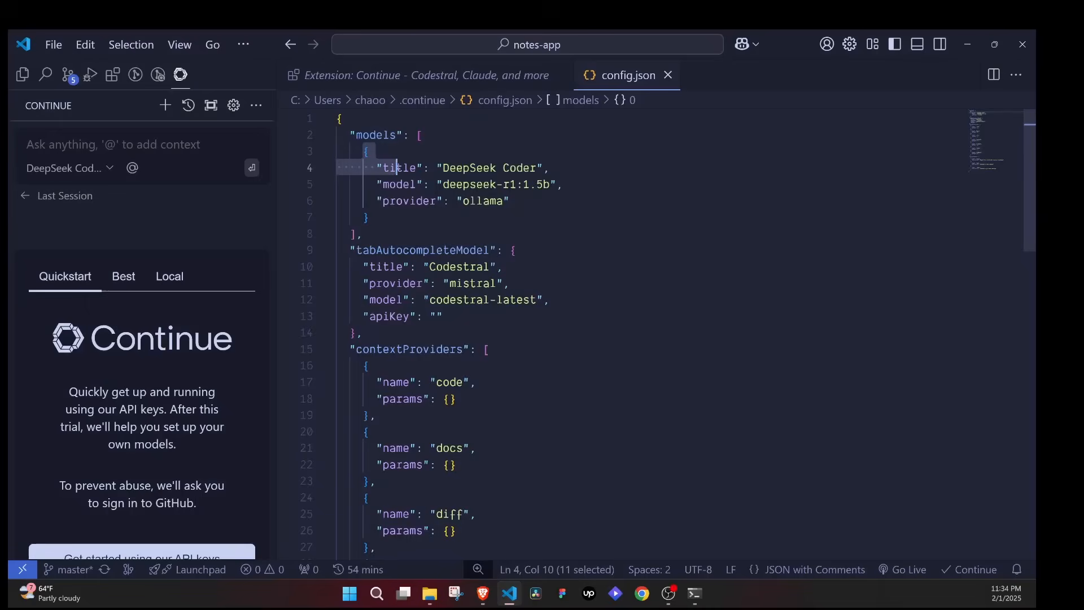
left_click(400, 167)
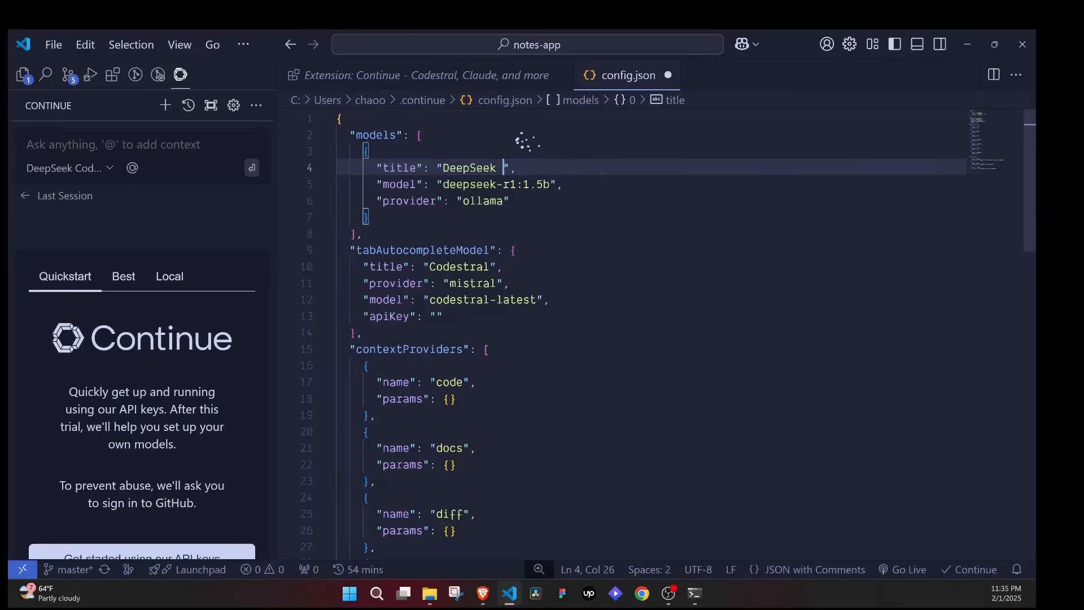
type("1.")
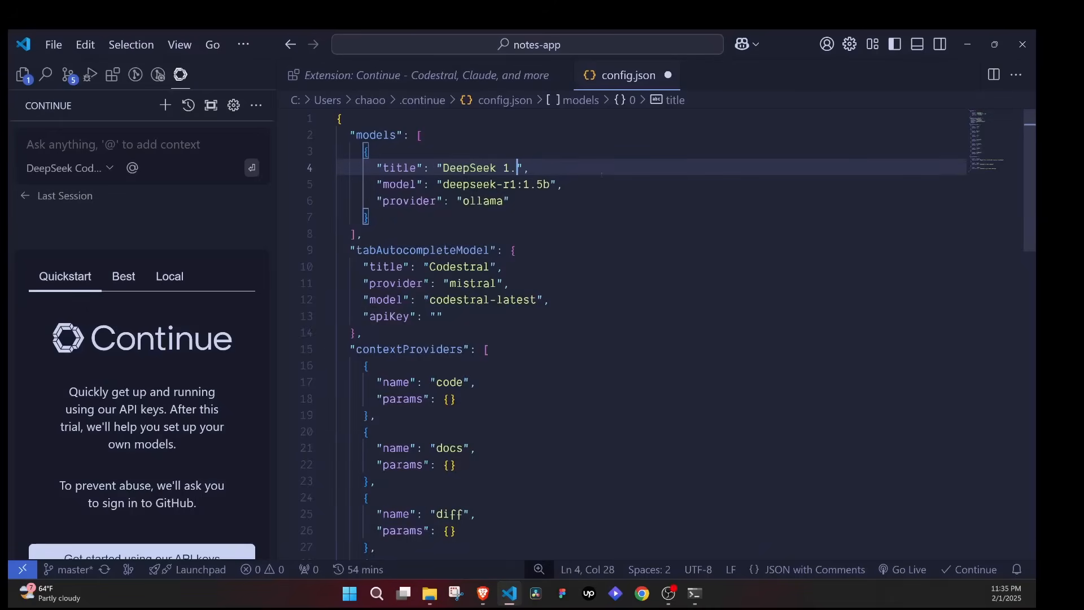
type("5b")
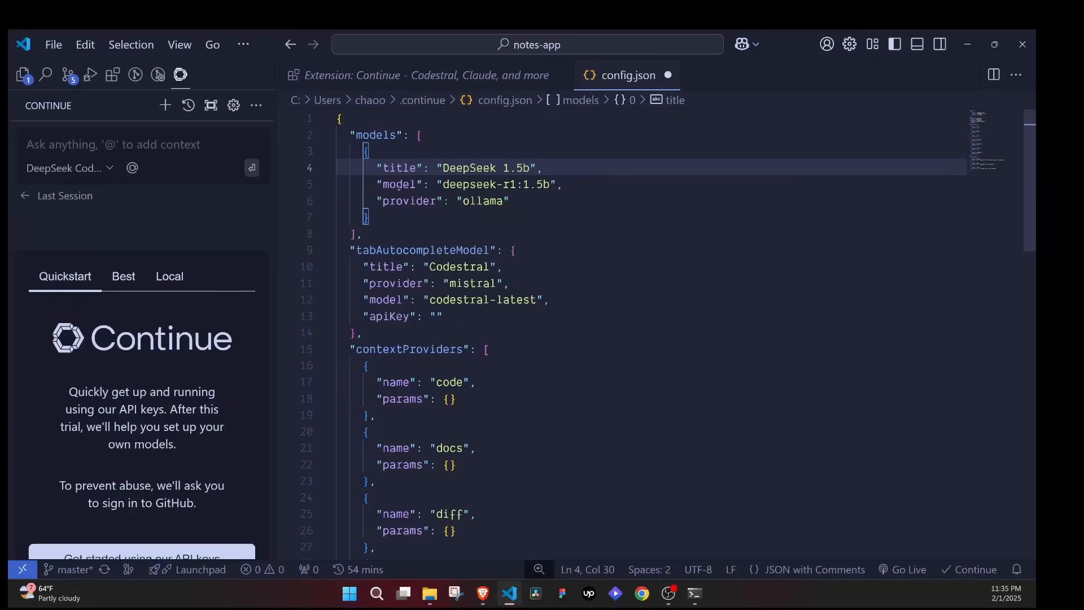
left_click(396, 184)
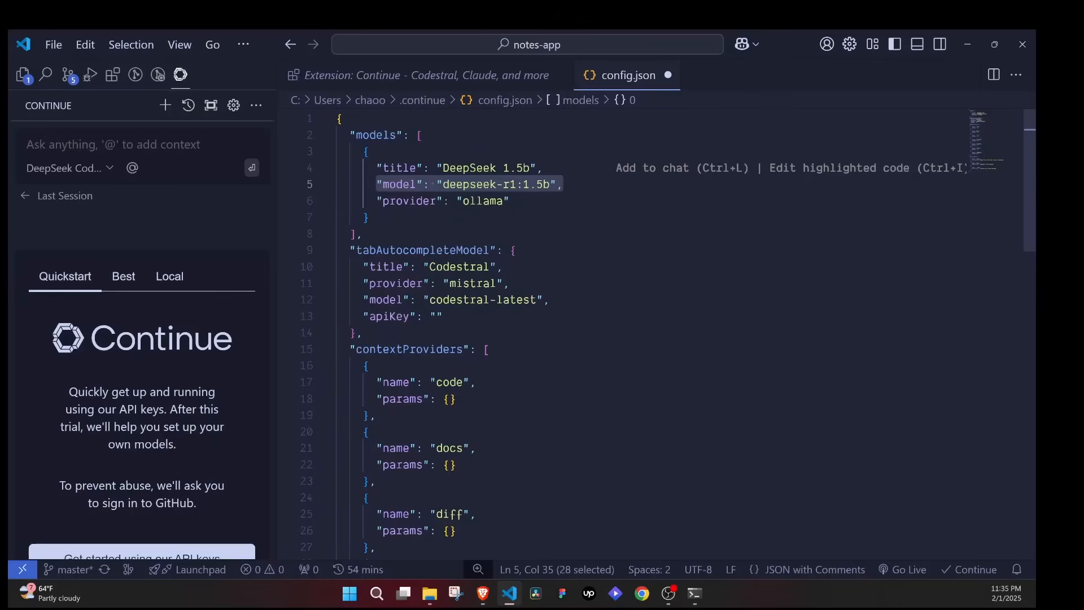
left_click(693, 593)
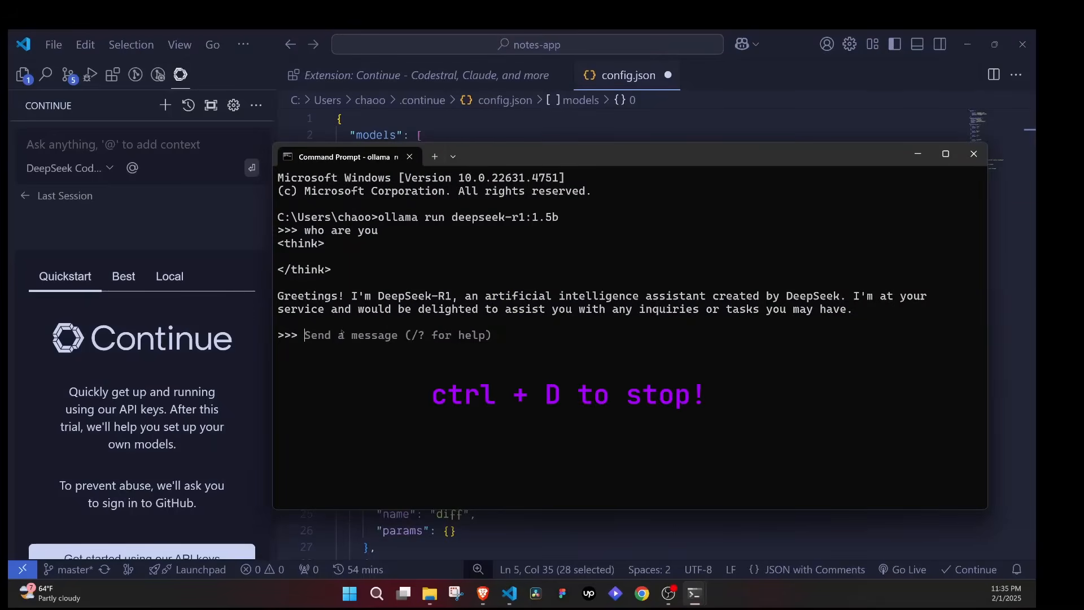
Step: Exit the DeepSeek chat session and list the installed Ollama models with 'ollama list'
key("ctrl+d")
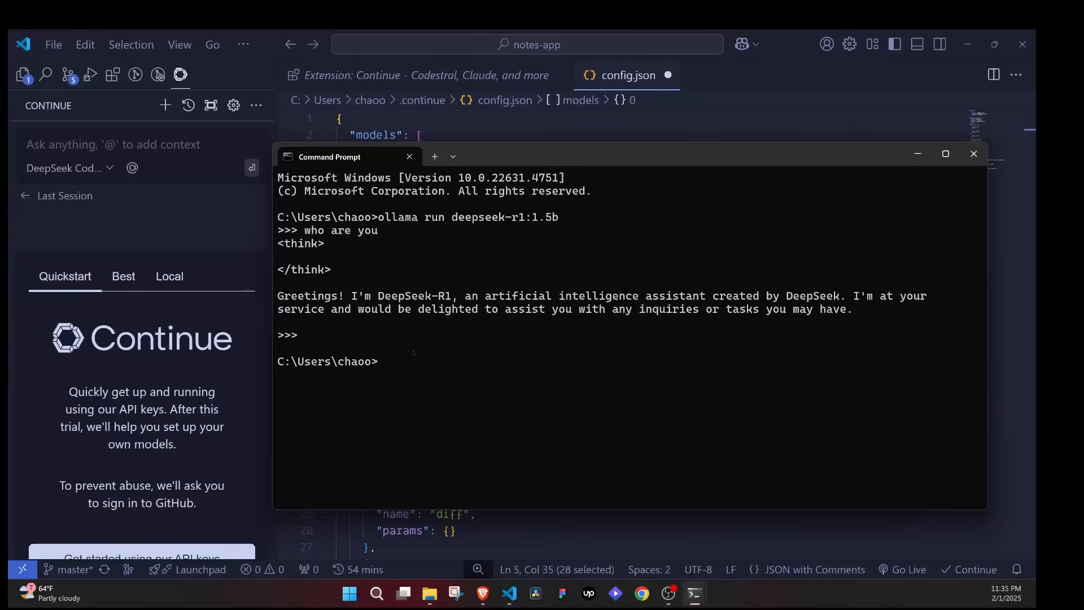
type("ollama list")
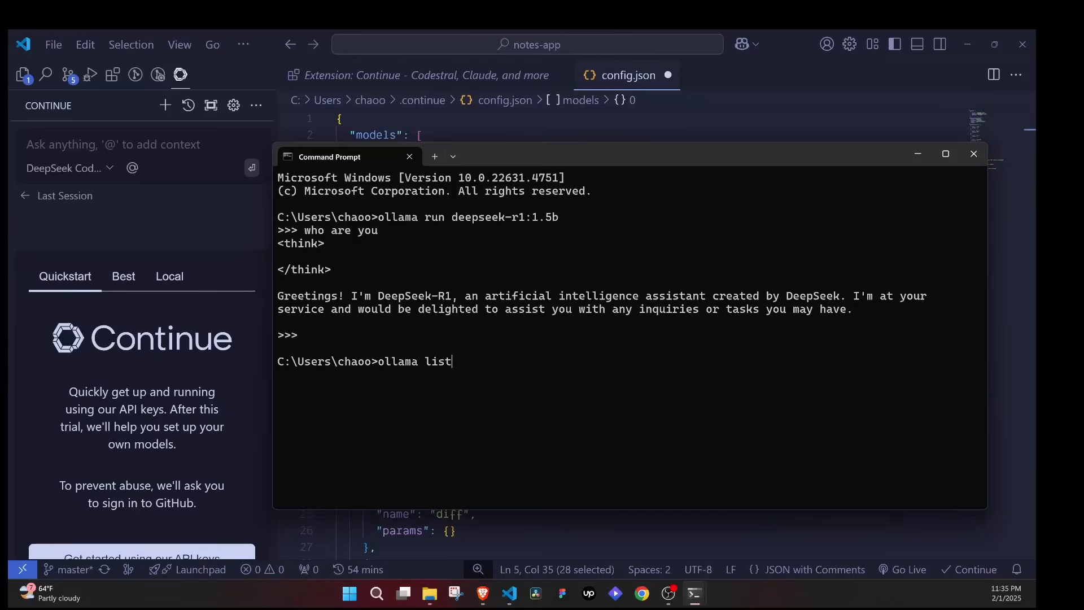
key("Return")
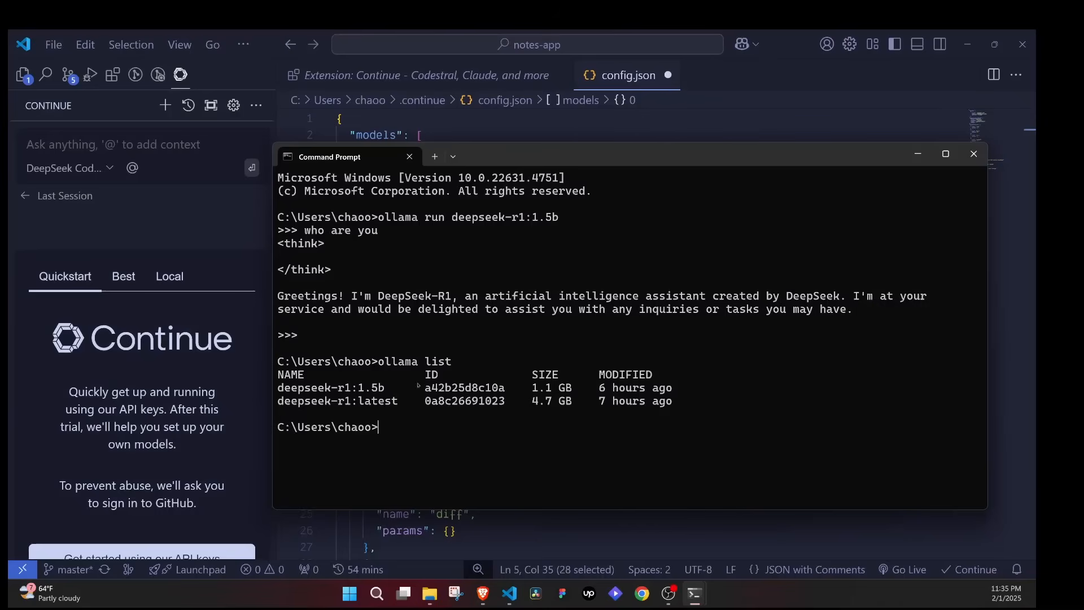
Step: Select the deepseek-r1:1.5b and deepseek-r1:latest model names, then return to config.json
double_click(290, 387)
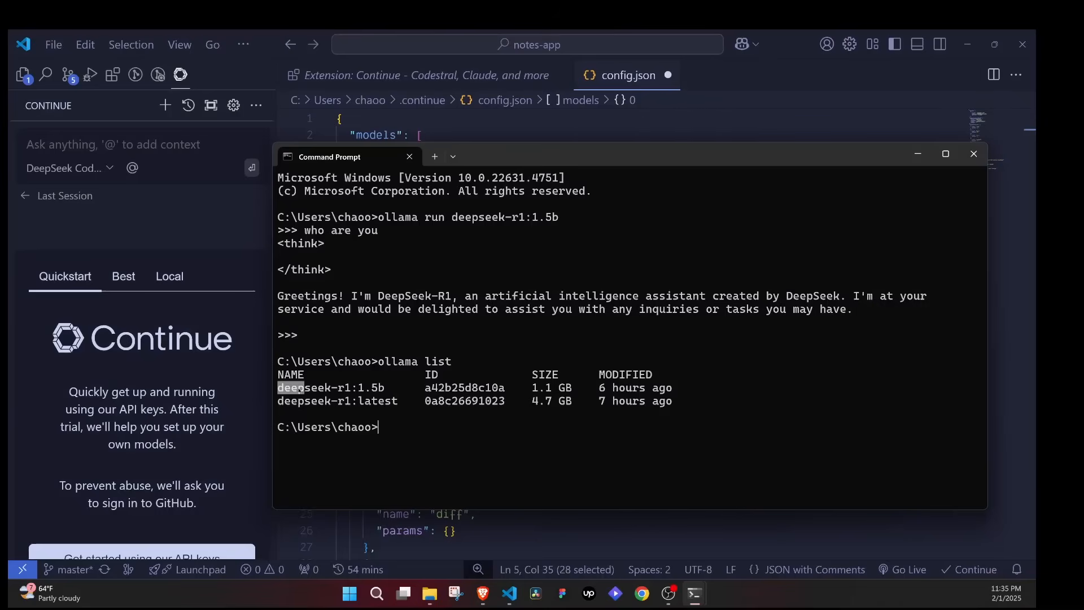
double_click(330, 388)
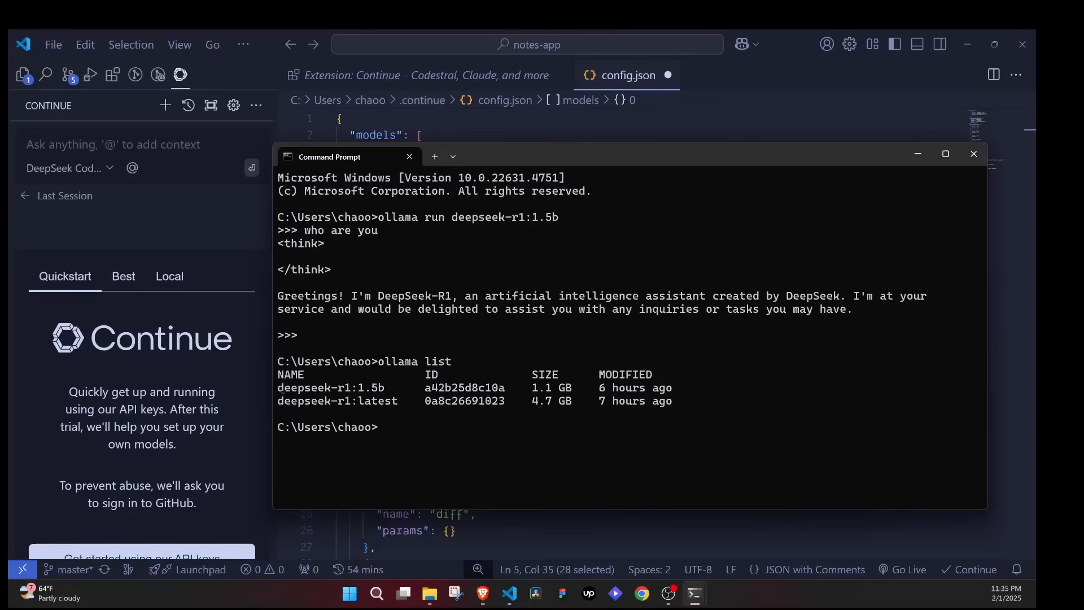
left_click(973, 154)
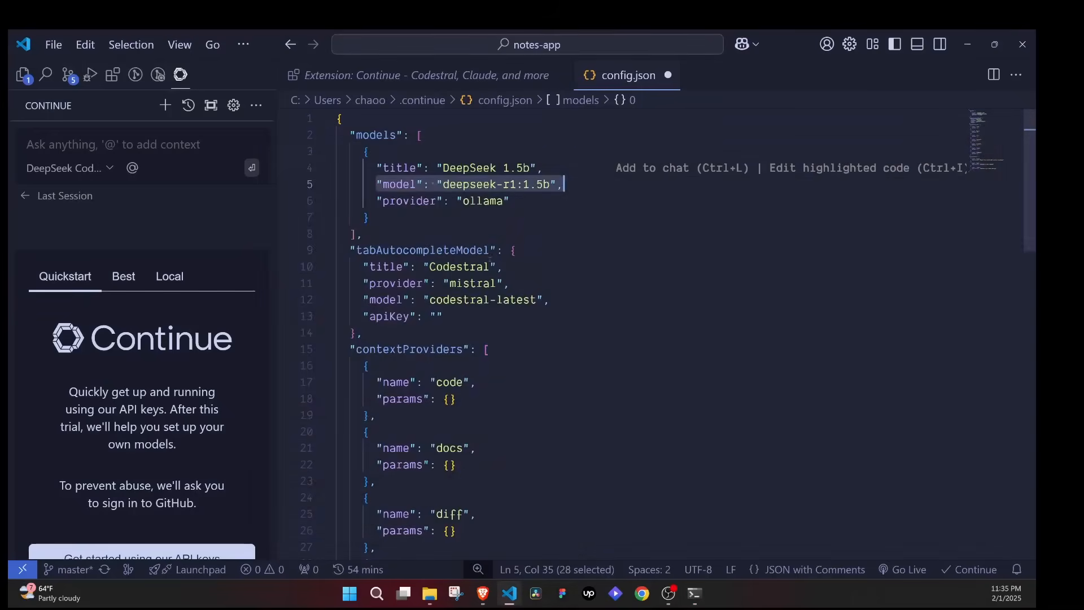
Step: Confirm deepseek-r1:1.5b as Continue's model in config.json, then open components/auth/LoginForm.tsx
left_click(443, 184)
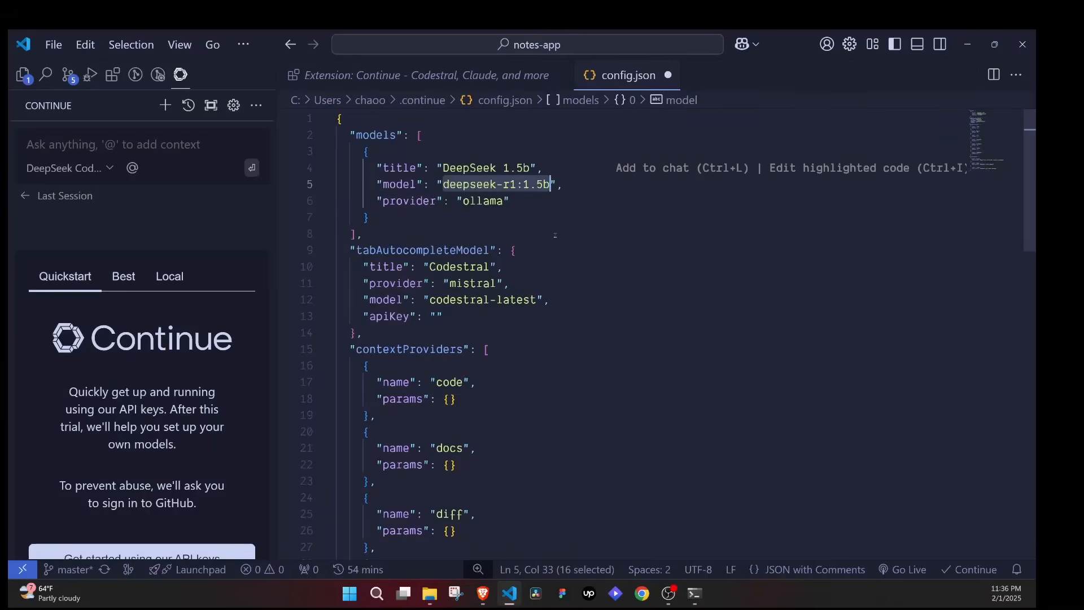
left_click(369, 217)
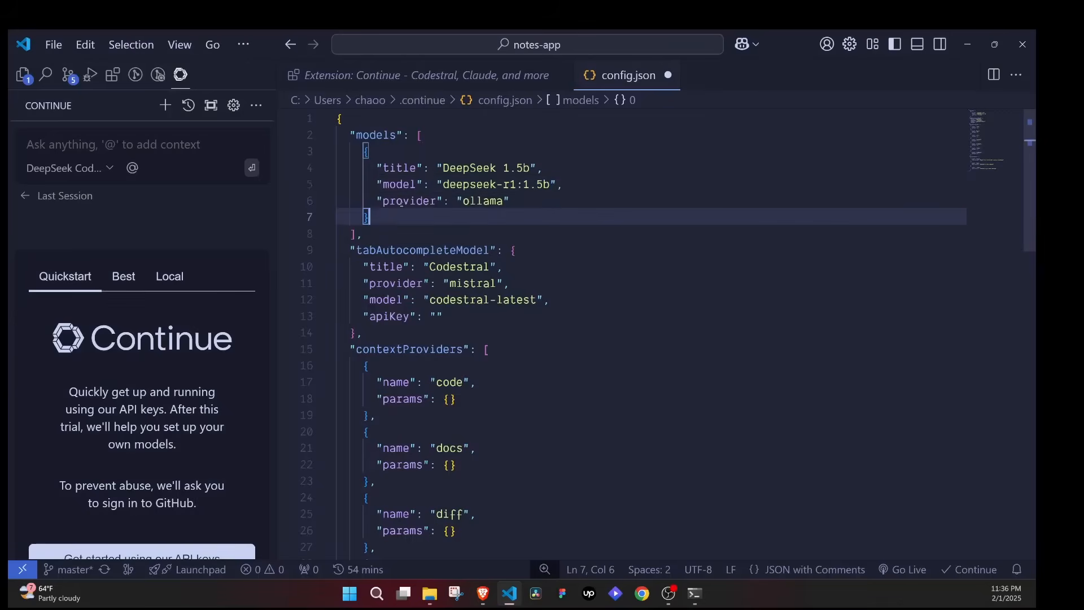
left_click(509, 201)
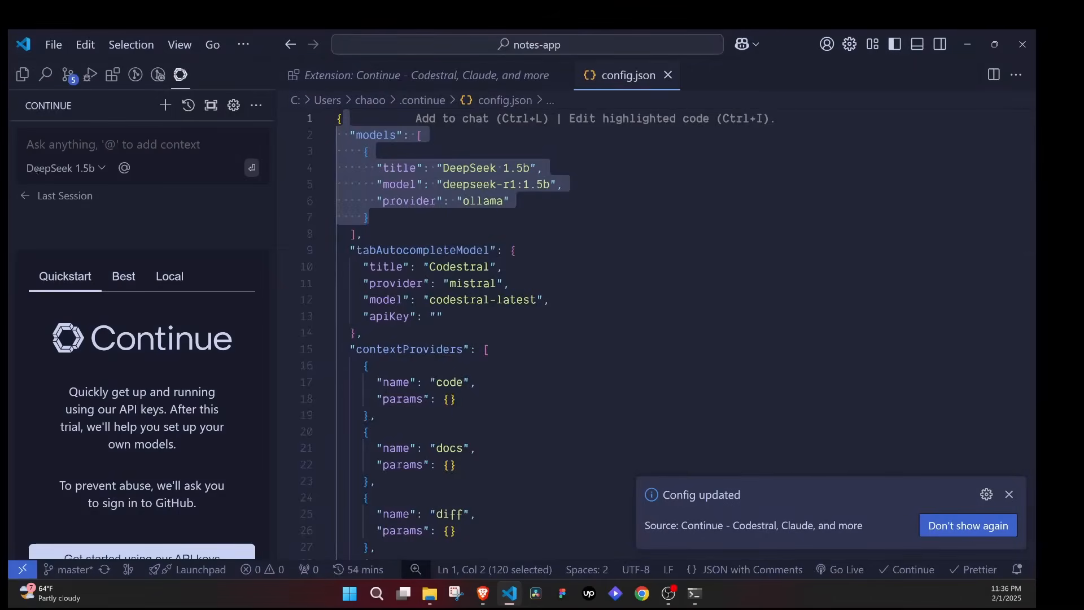
left_click(65, 168)
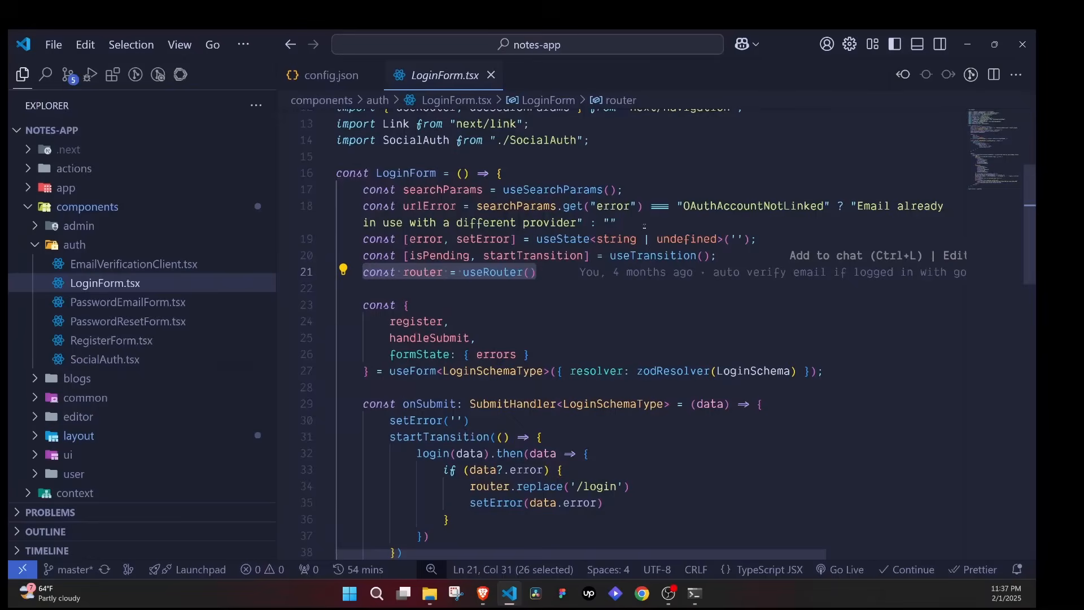
Step: Add the useRouter line to Continue chat and type 'do we have an error in the code?'
left_click(180, 74)
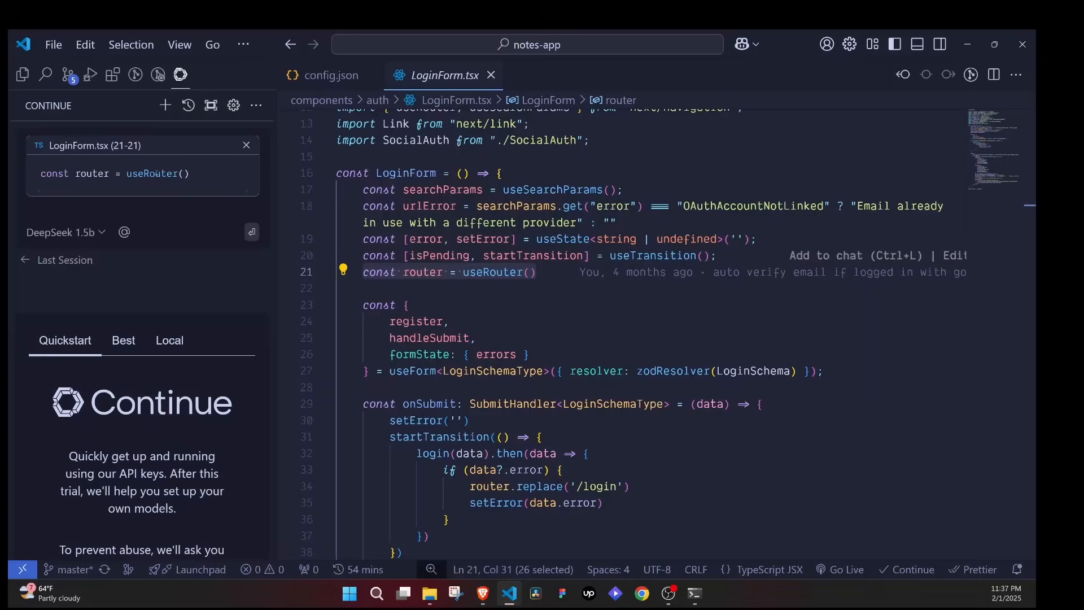
left_click(142, 207)
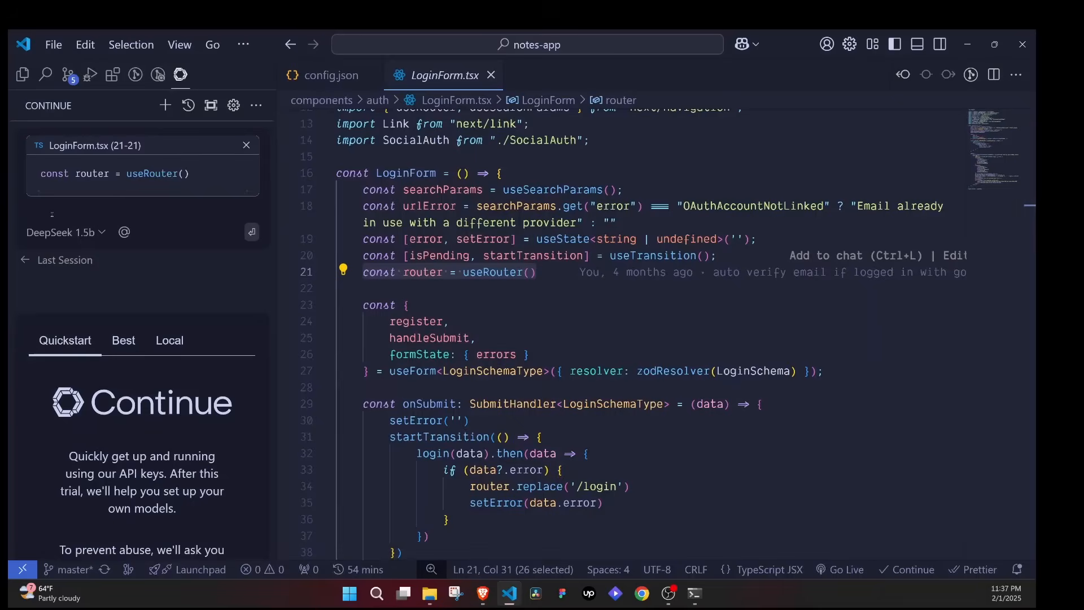
type("do")
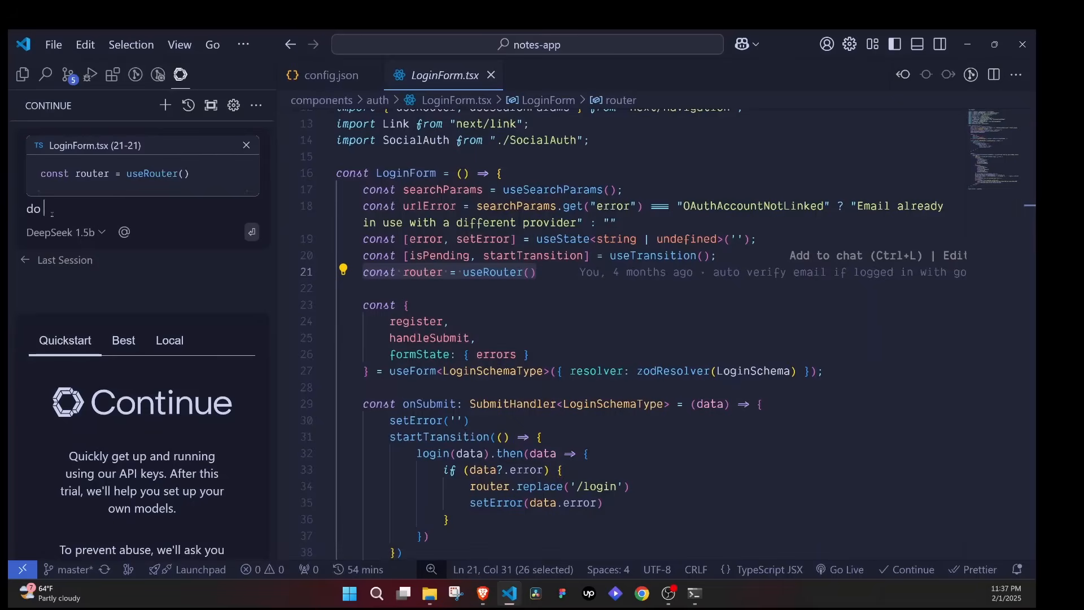
type("we have an")
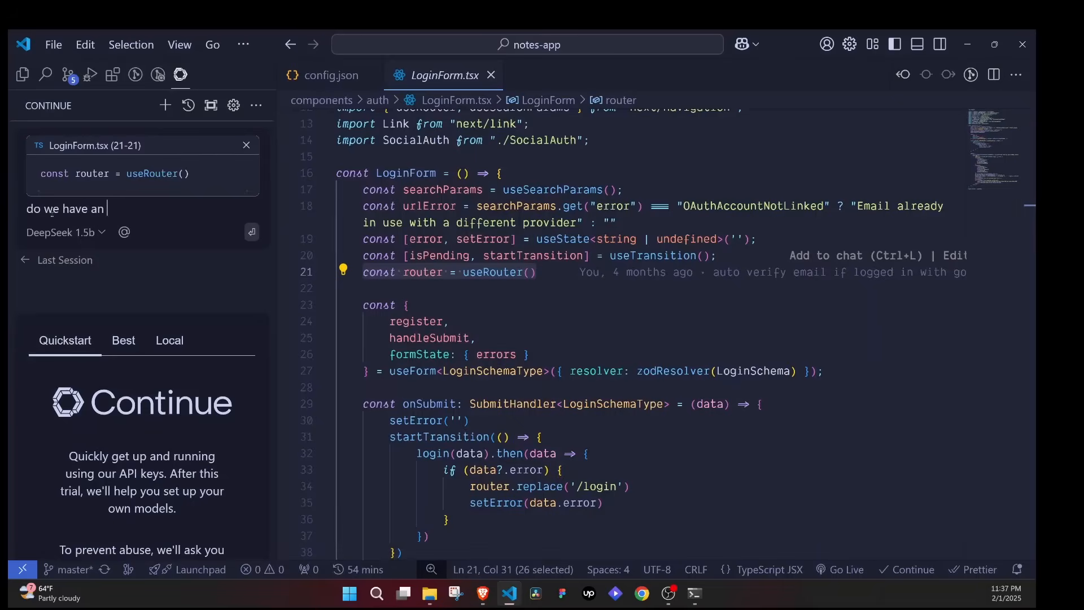
type("error in the code?")
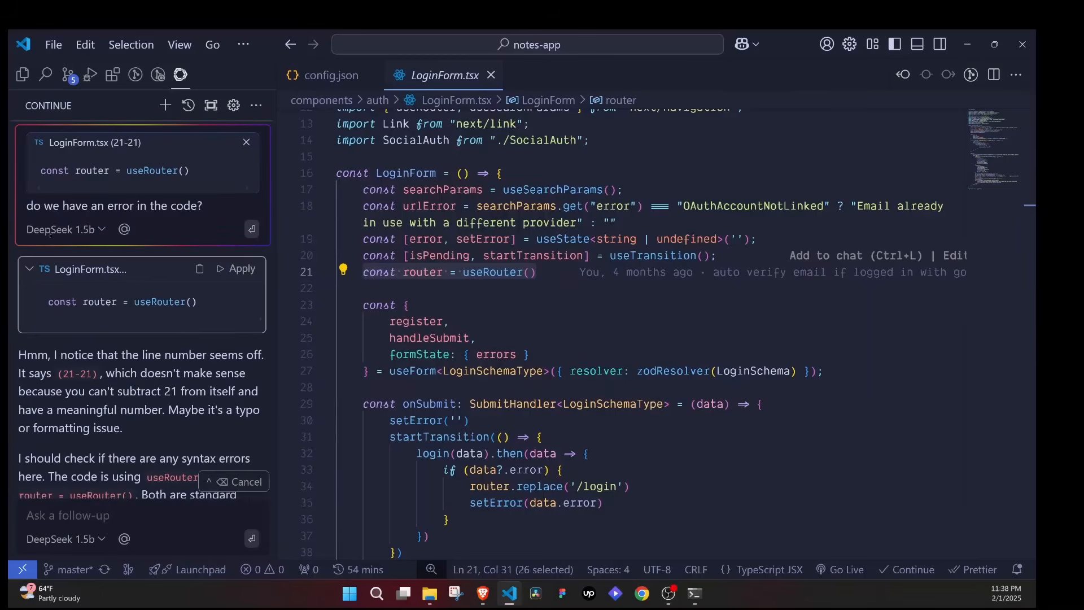
left_click(62, 228)
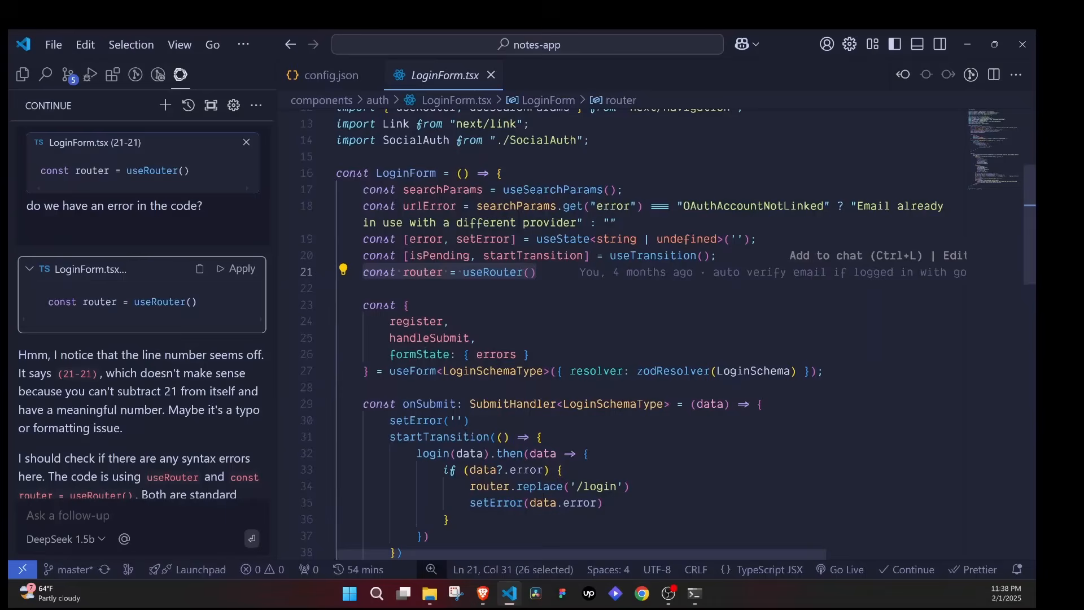
left_click(408, 305)
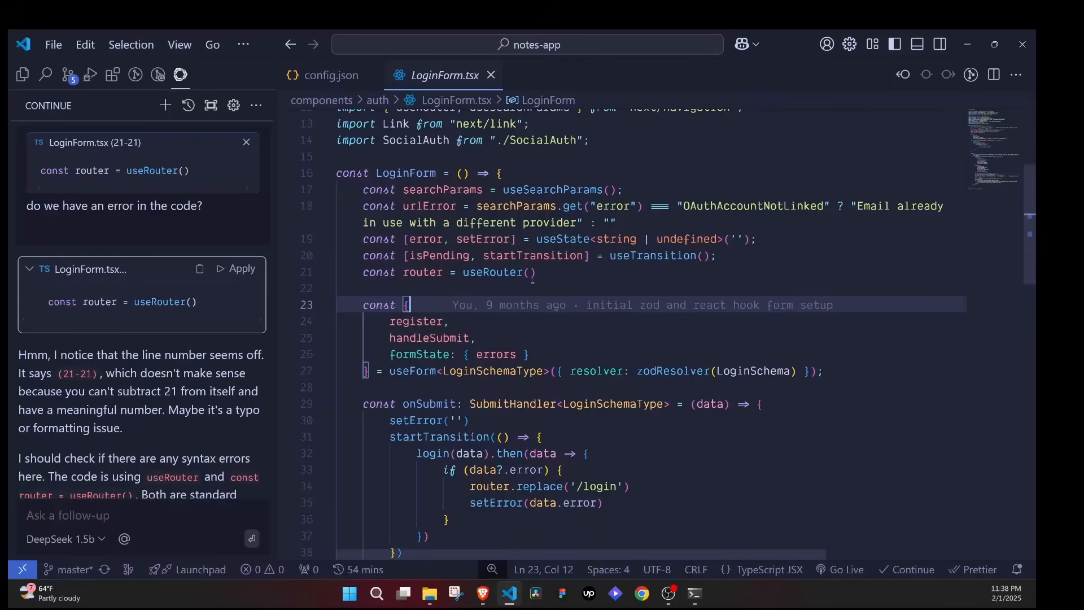
mouse_move(597, 371)
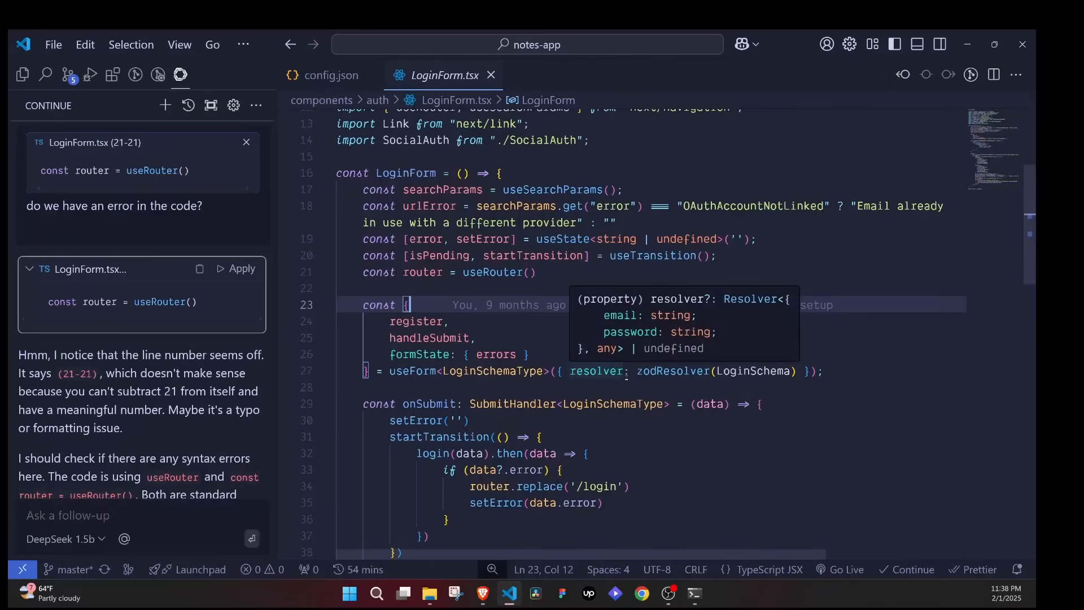